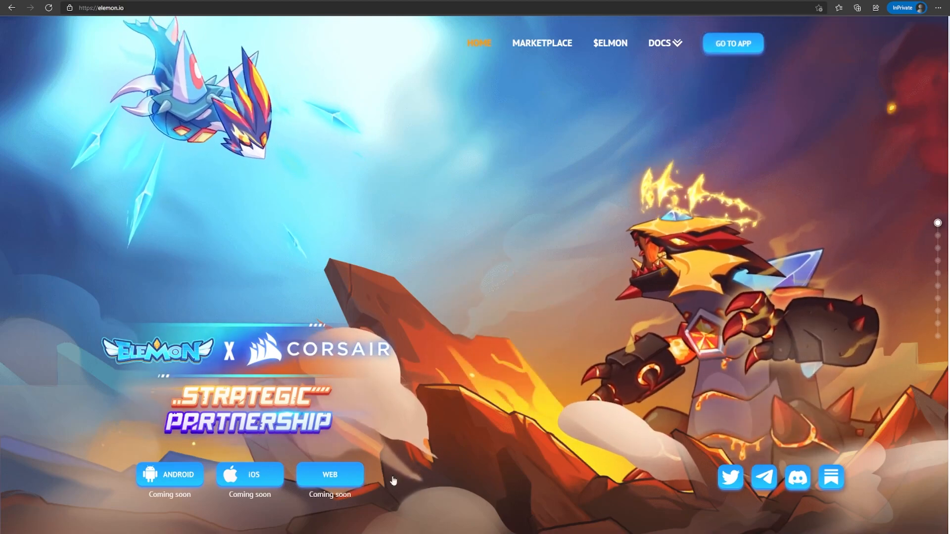
Step: Scroll the elemon.io homepage down to the idle RPG trailer and let it play
scroll(down, 3)
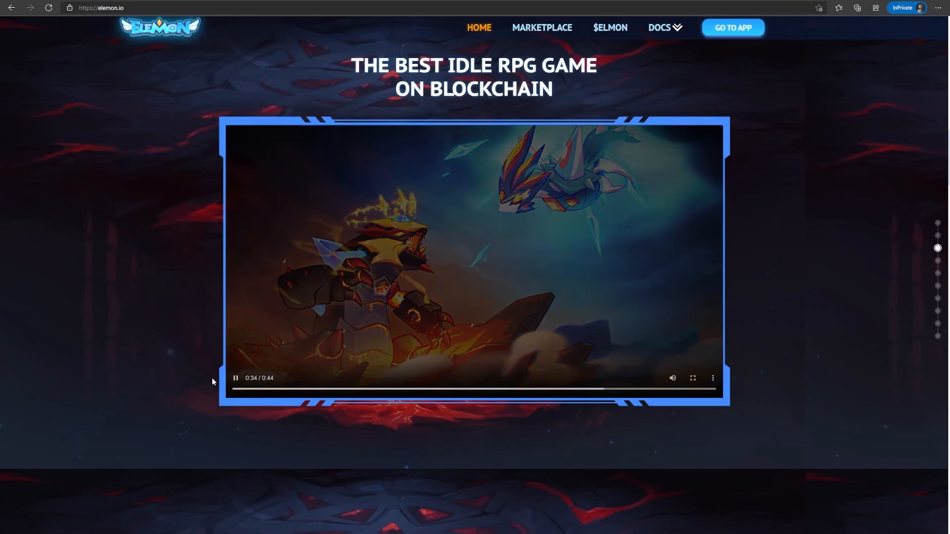
Step: Scroll past the roadmap to the Elemon section with the five creature portraits
scroll(down, 3)
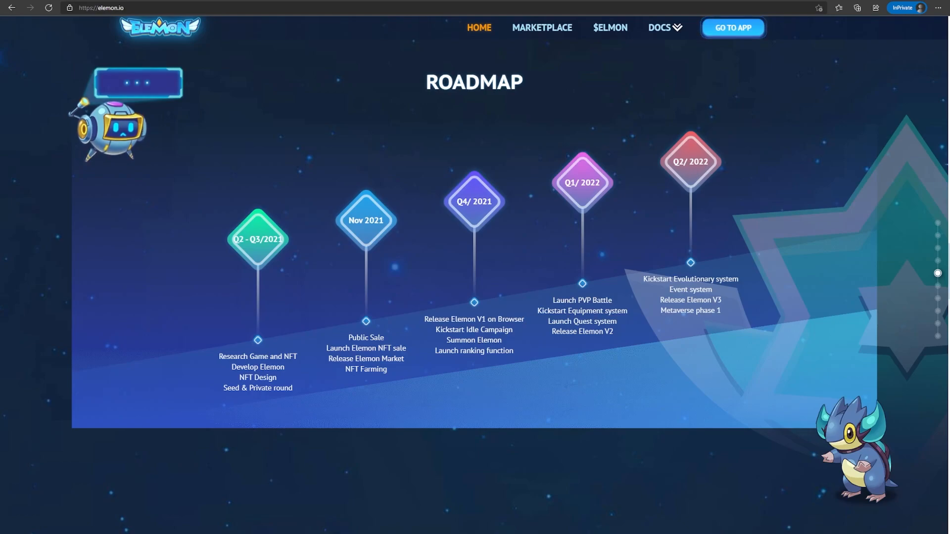
click(733, 28)
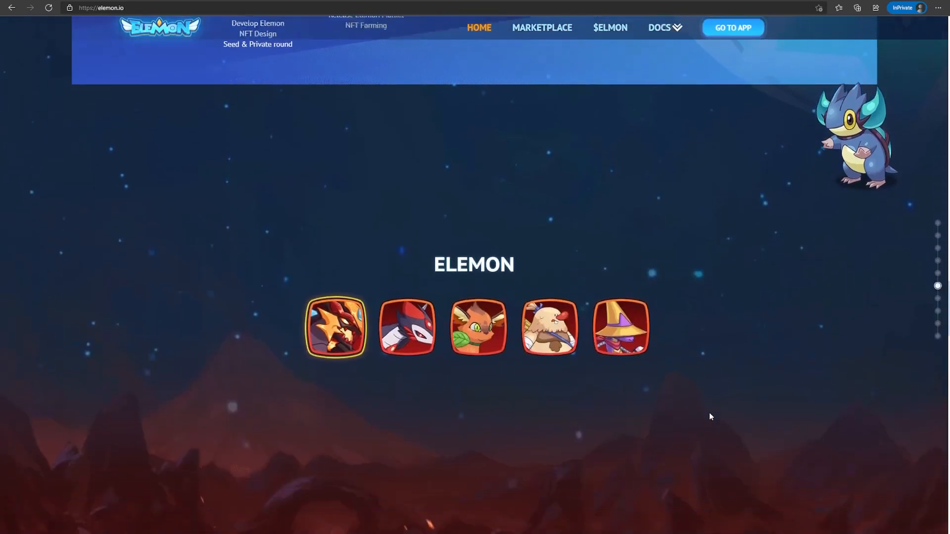
Step: View the Earkoo, Mirade, Raimaster and Neikoo creature profiles, then continue to Our Team
scroll(down, 3)
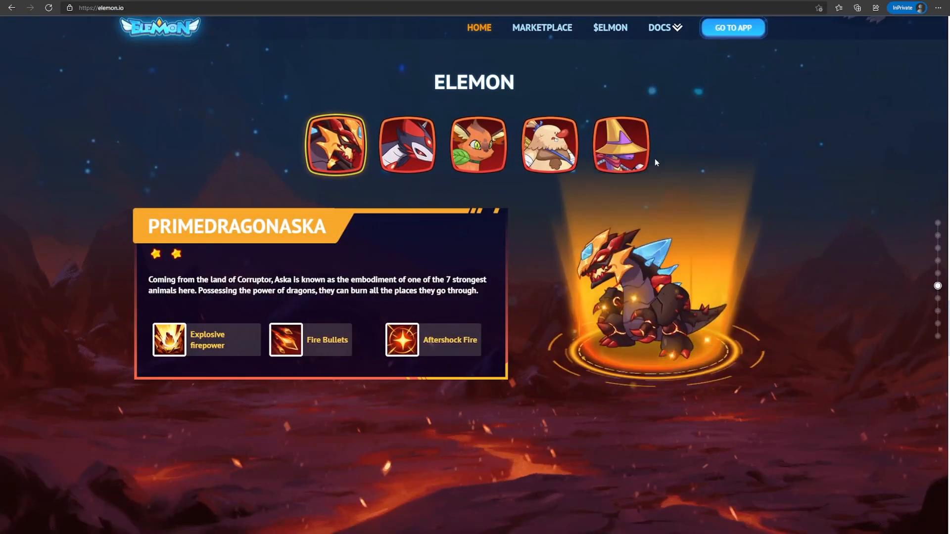
mouse_move(651, 240)
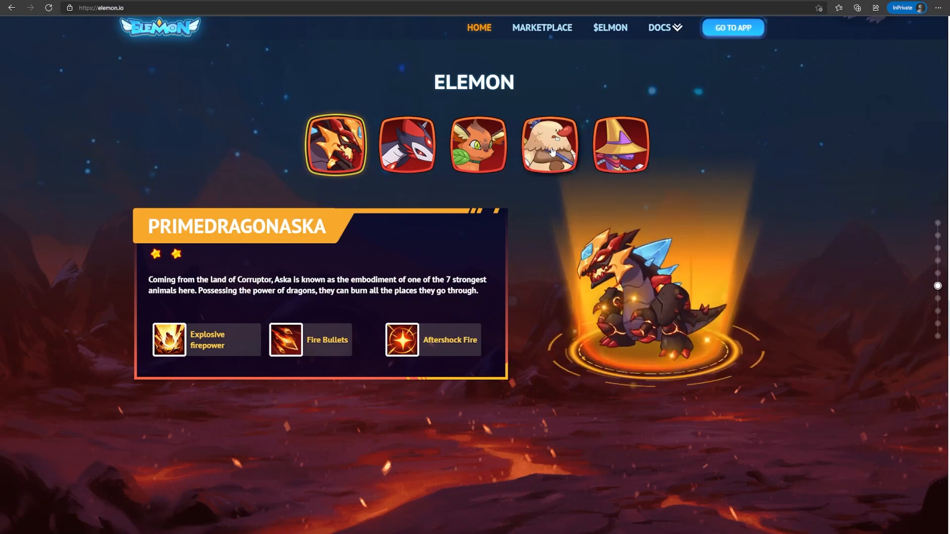
click(549, 145)
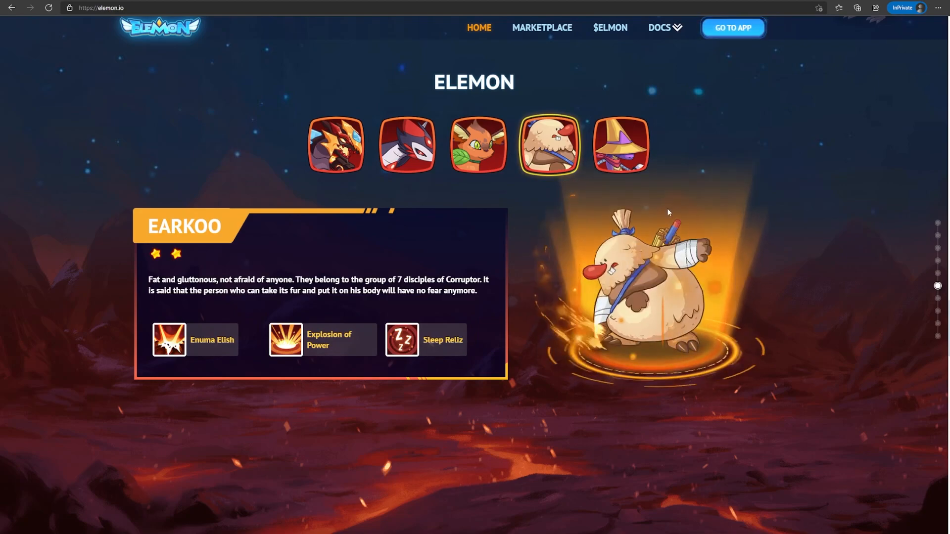
click(407, 144)
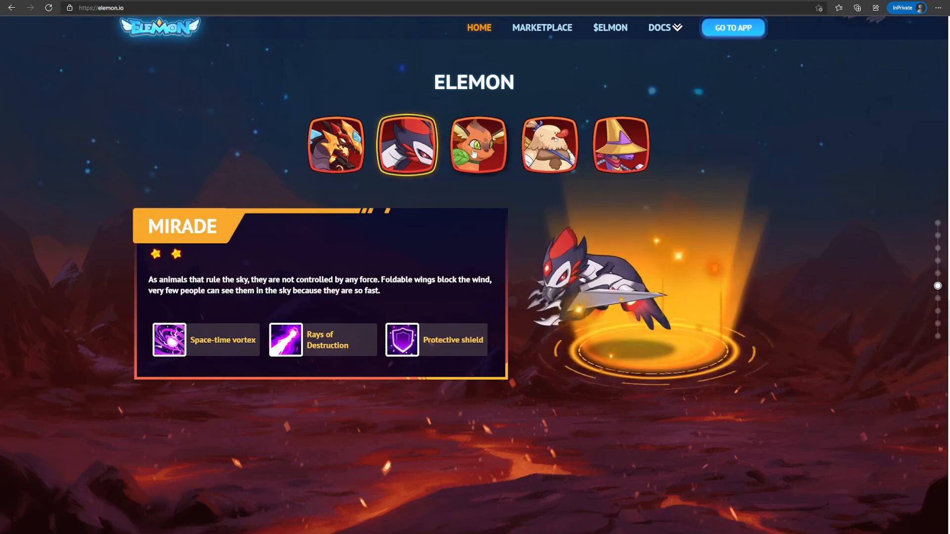
click(620, 144)
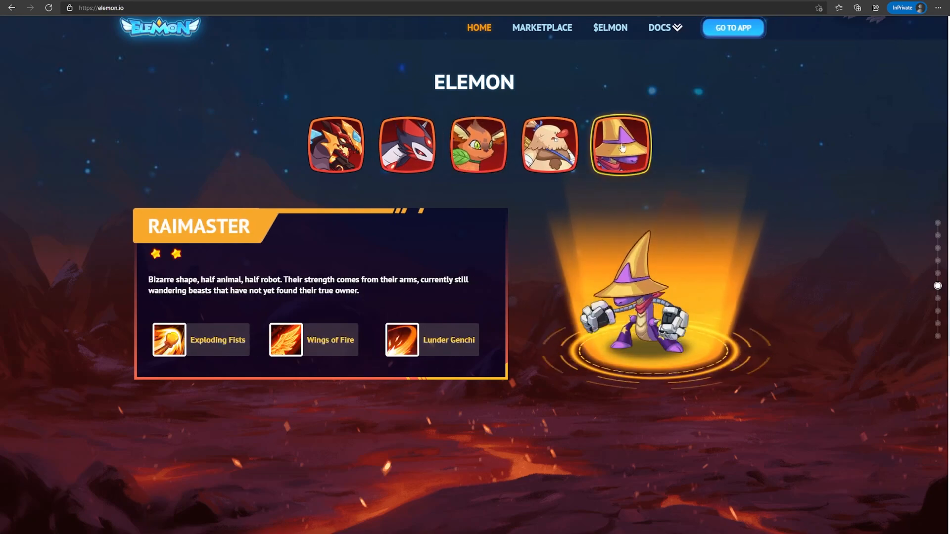
click(477, 144)
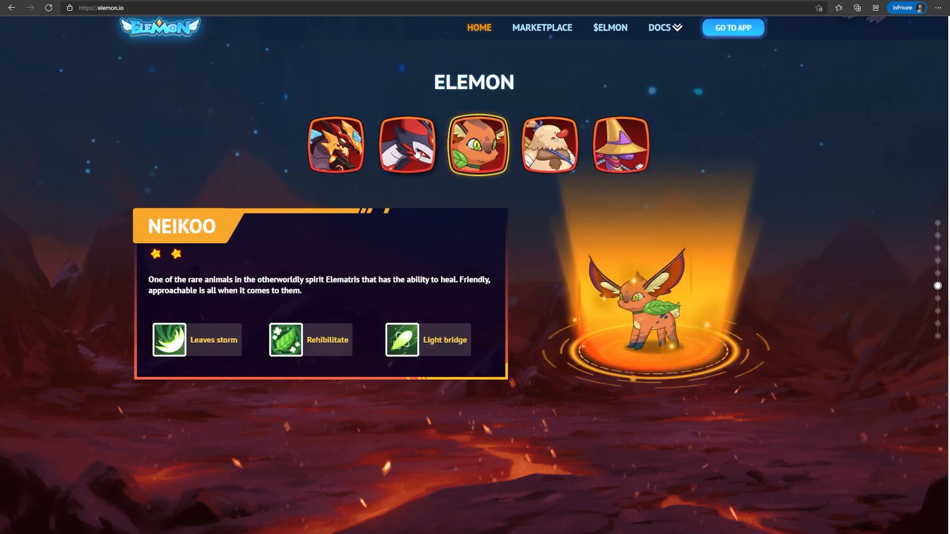
scroll(down, 3)
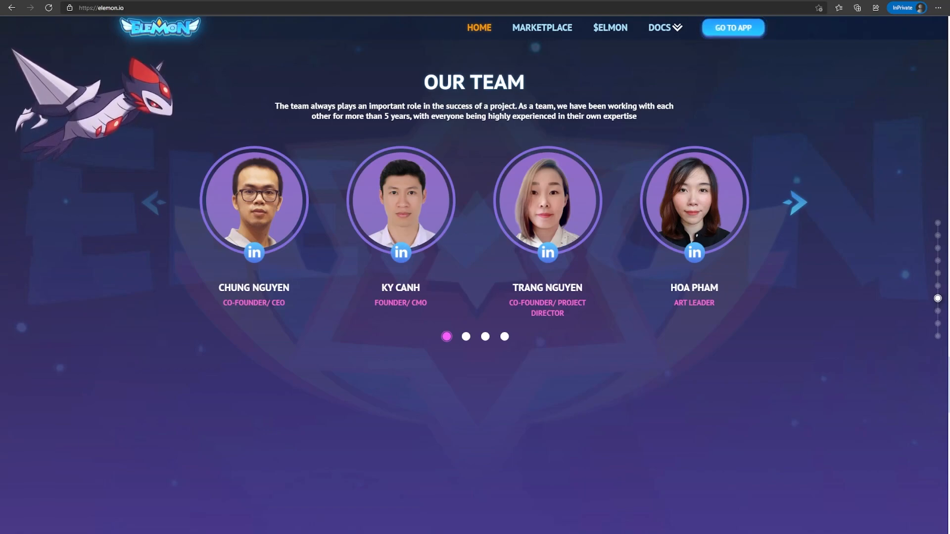
Step: Revisit the Neikoo profile, finish scrolling the Elemon page, then go to zomfi.org
click(485, 337)
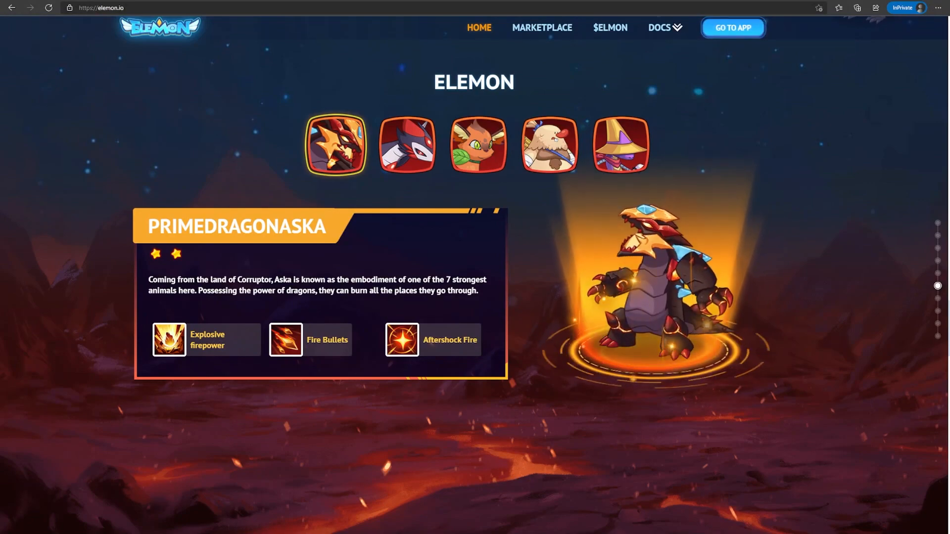
click(478, 144)
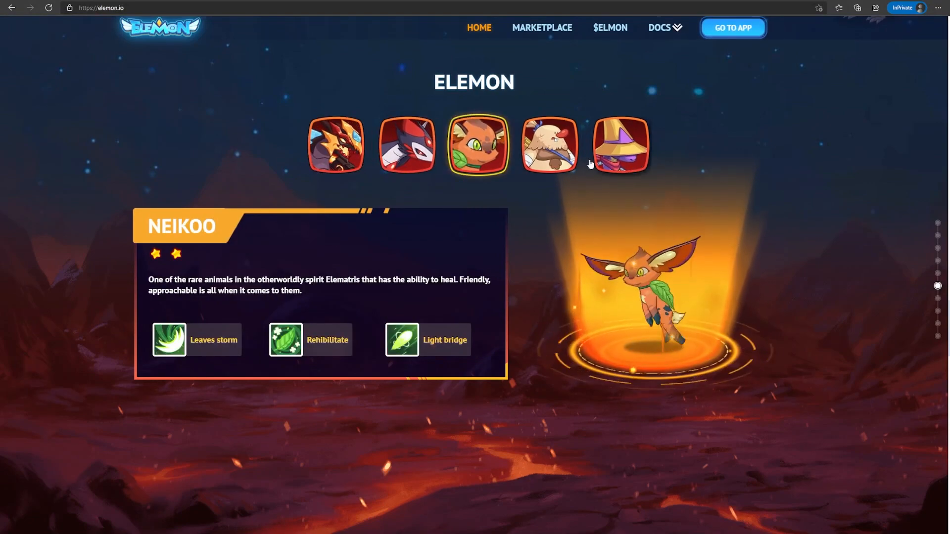
scroll(down, 3)
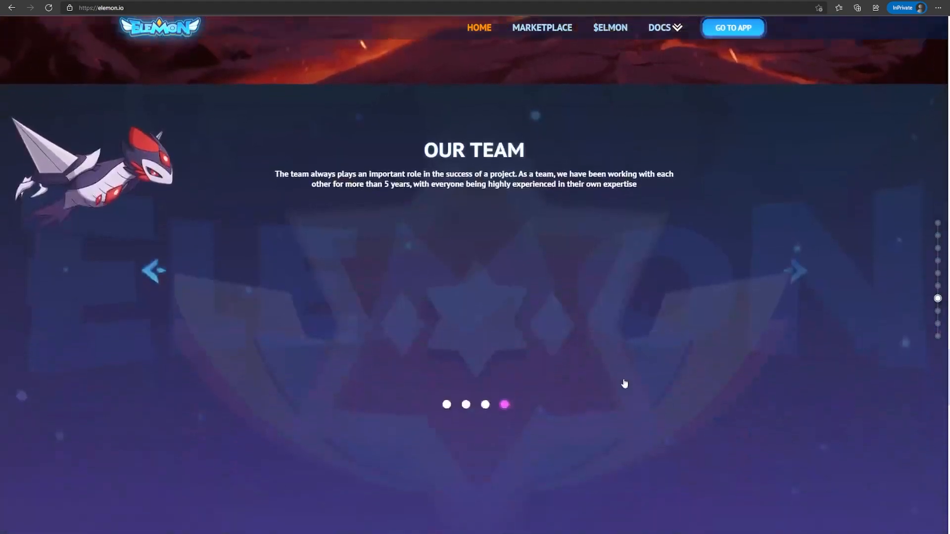
scroll(down, 3)
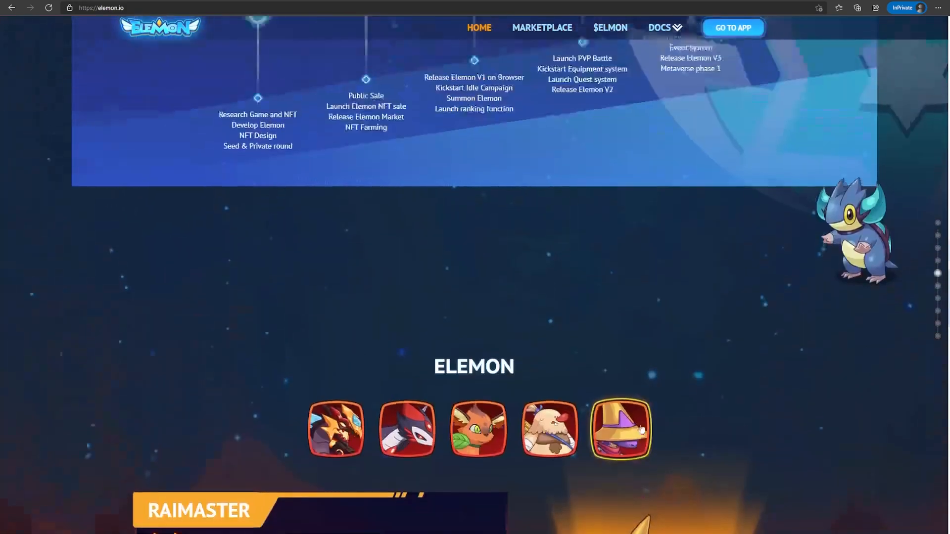
scroll(down, 3)
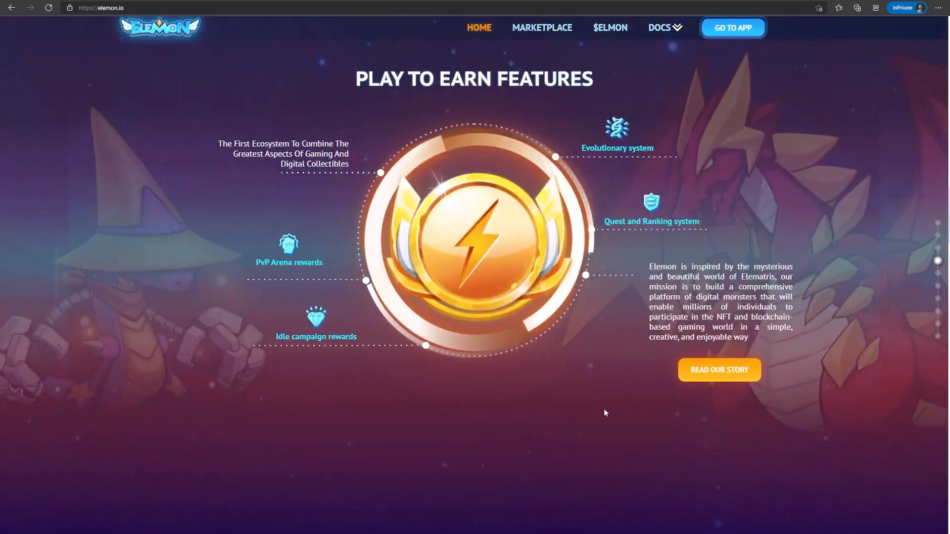
mouse_move(535, 470)
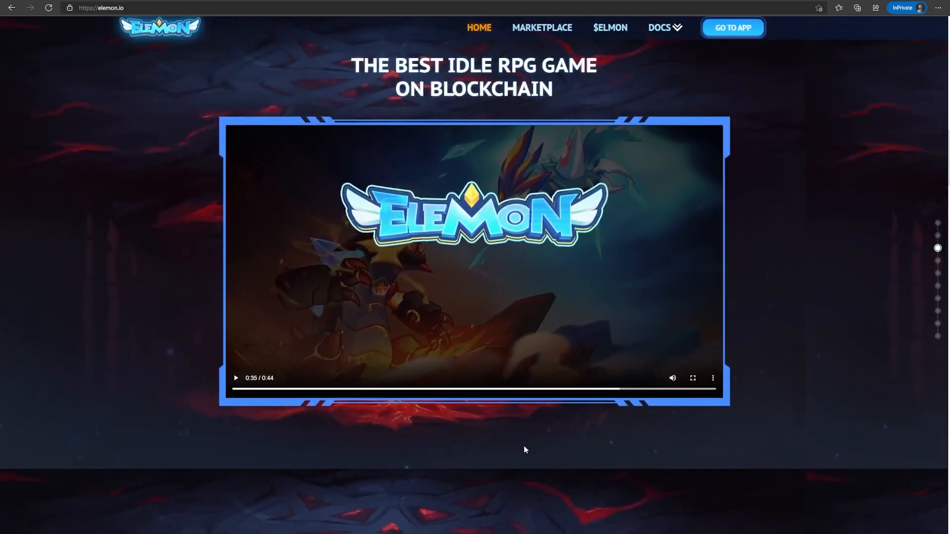
scroll(down, 3)
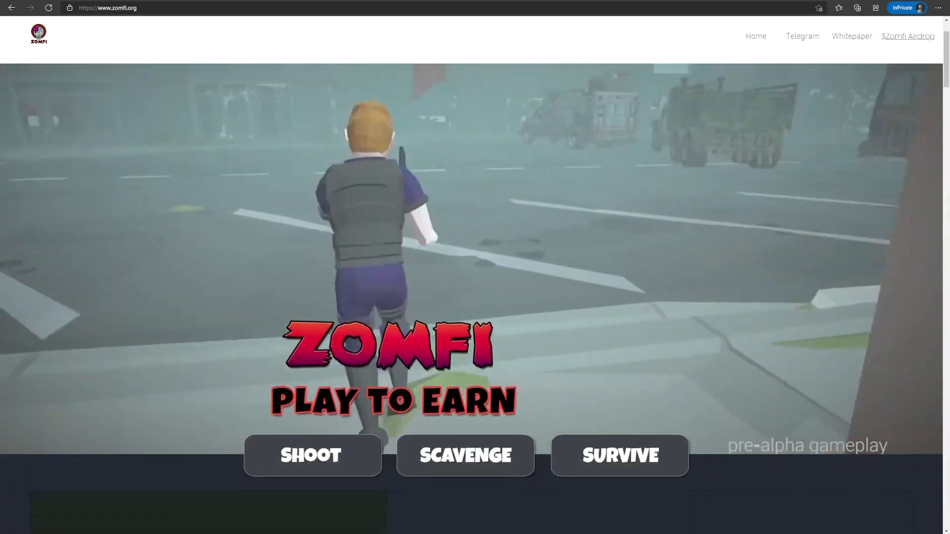
Step: Scroll through Game Play, Infrastructure, characters and weapons down to the Tokenomics chart
scroll(down, 3)
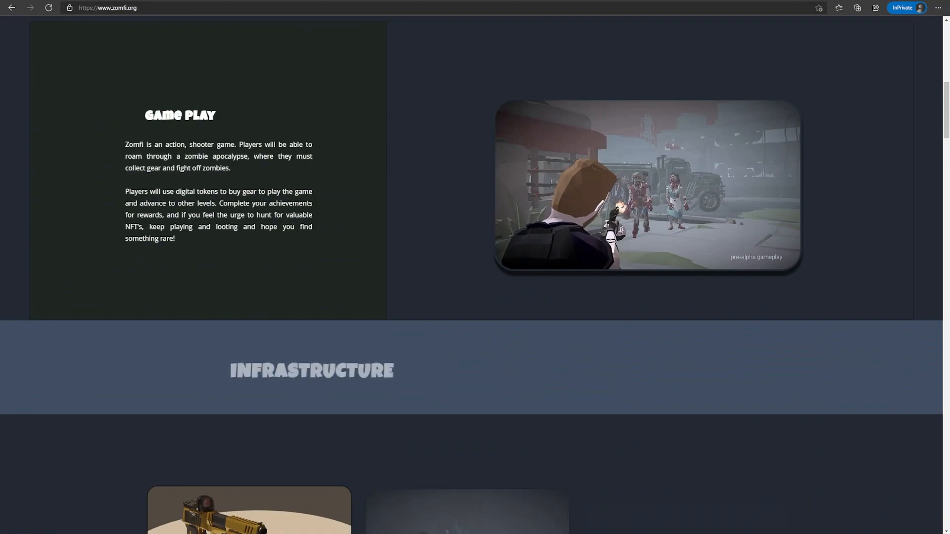
scroll(down, 3)
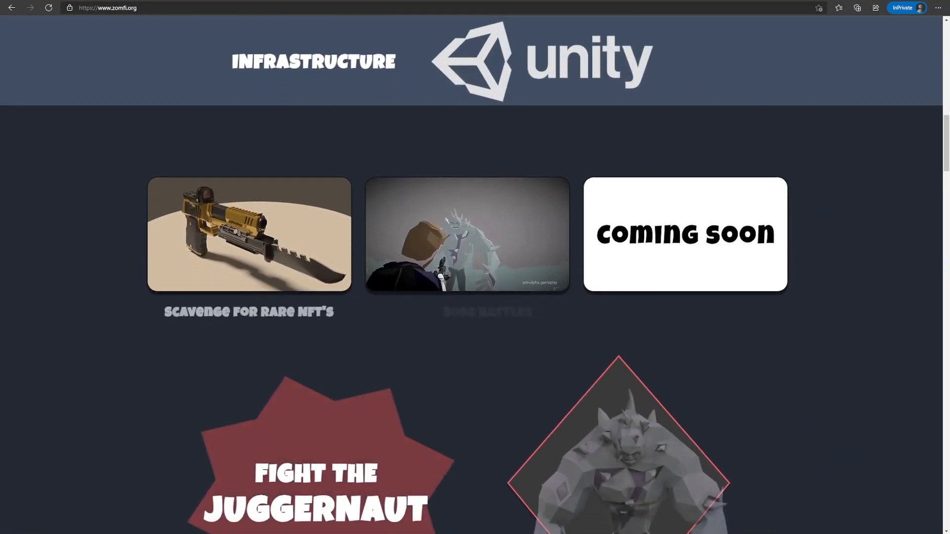
scroll(down, 3)
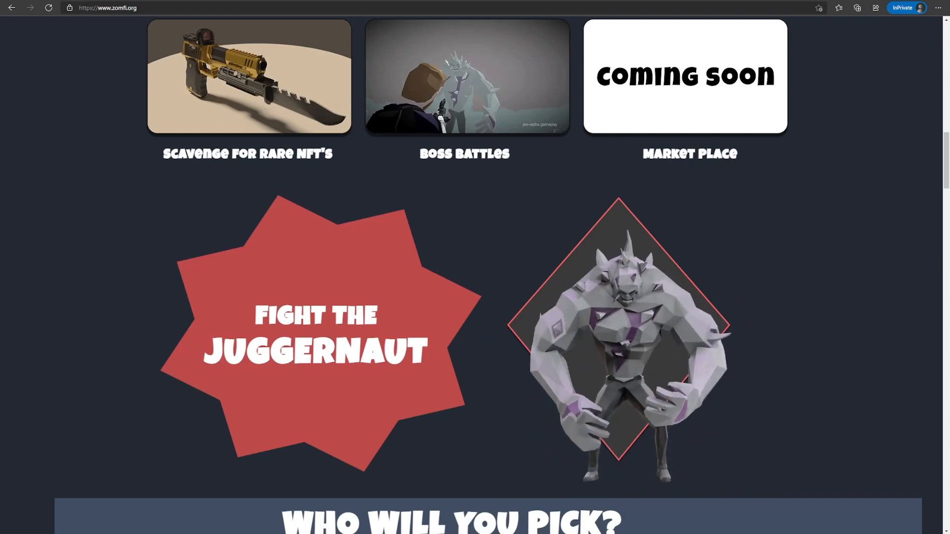
scroll(down, 3)
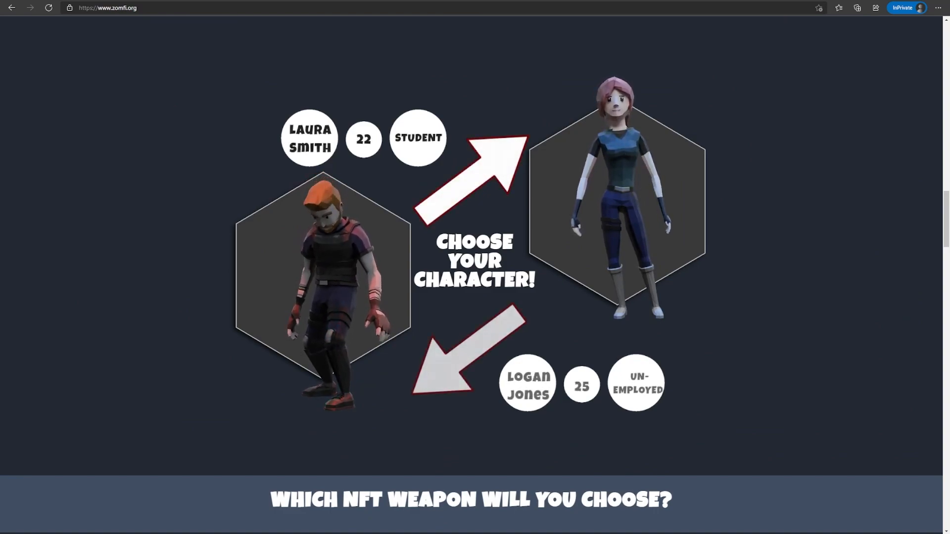
scroll(down, 3)
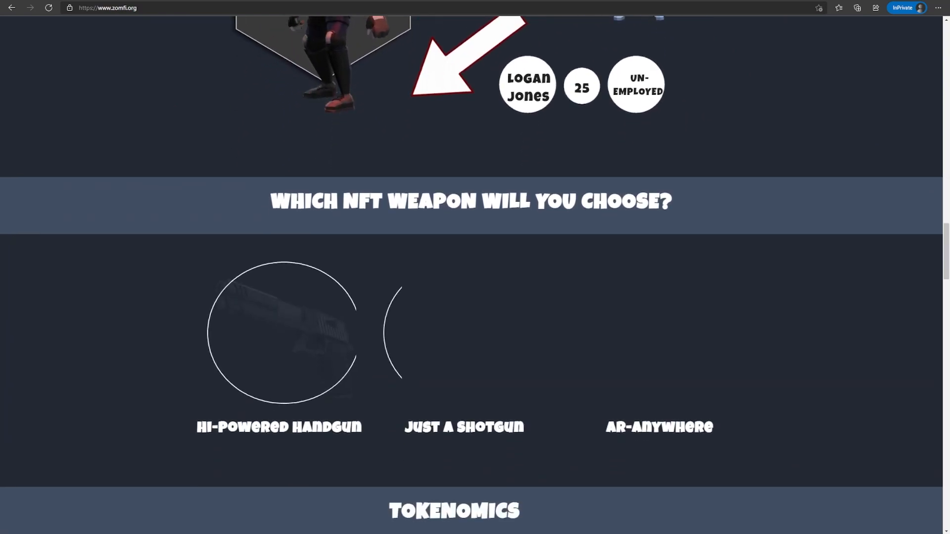
scroll(down, 3)
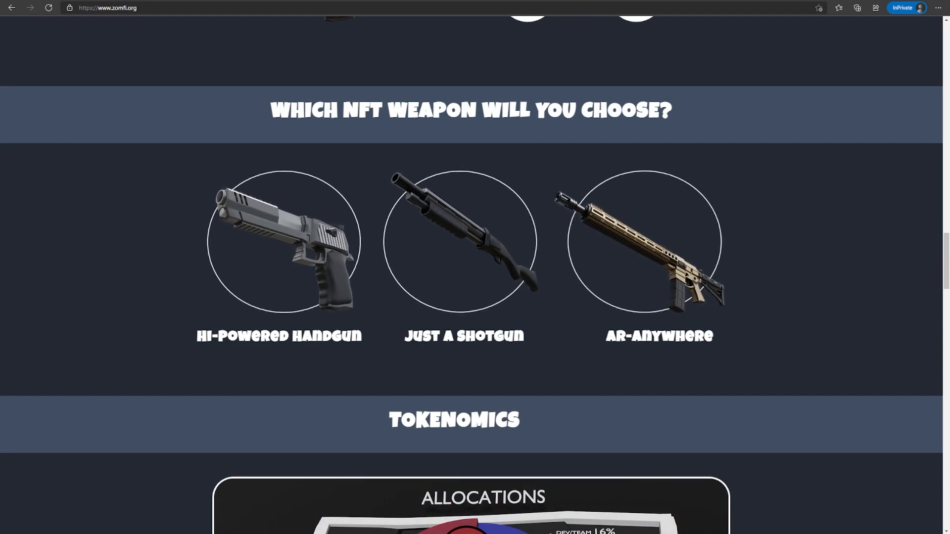
scroll(down, 3)
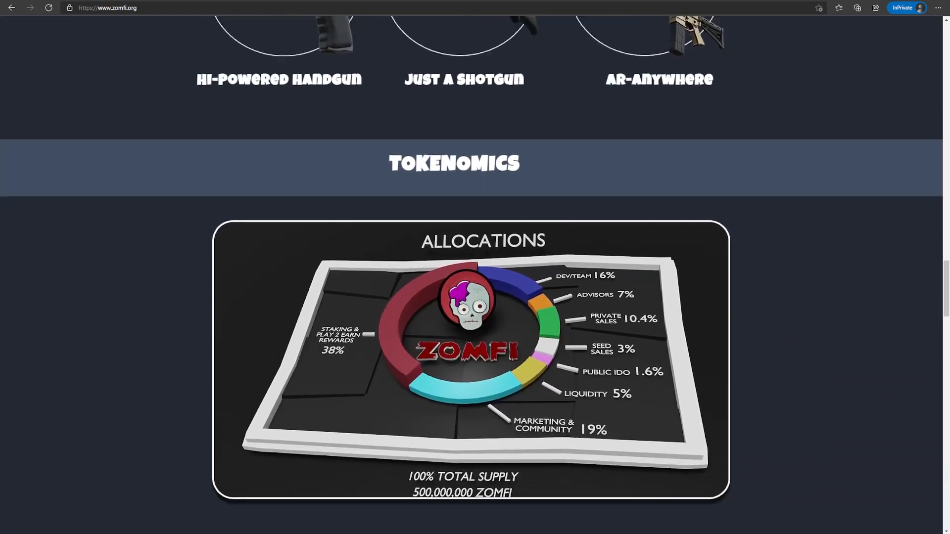
Step: Scroll past the token allocation chart to the four-phase roadmap
scroll(down, 3)
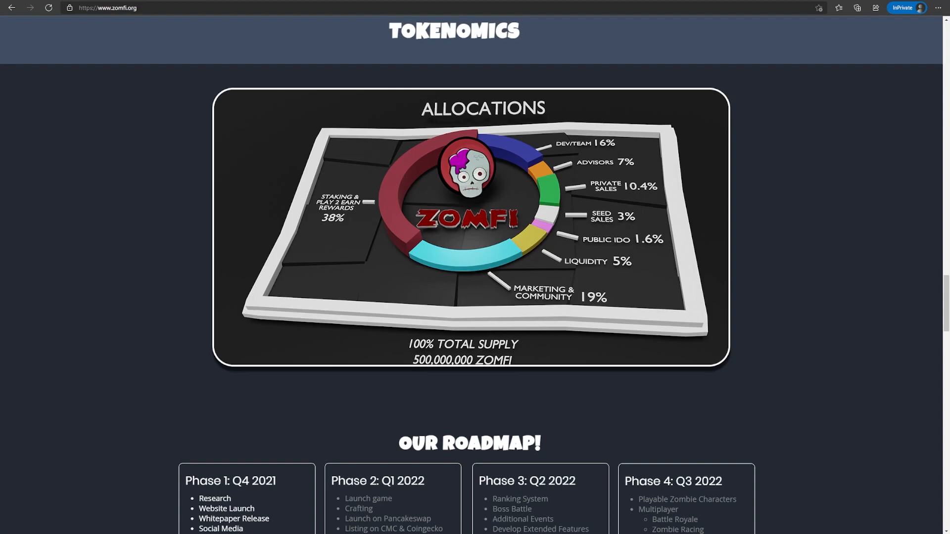
scroll(down, 3)
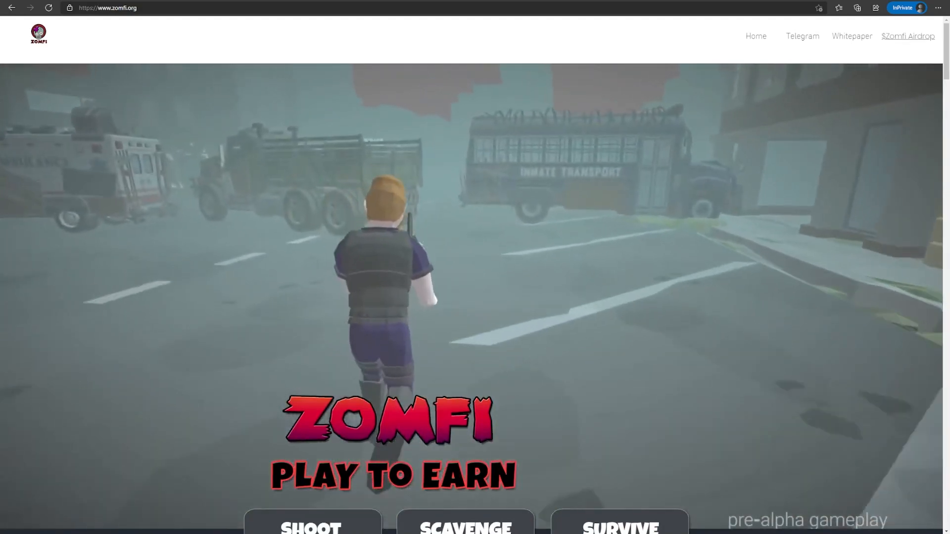
scroll(down, 3)
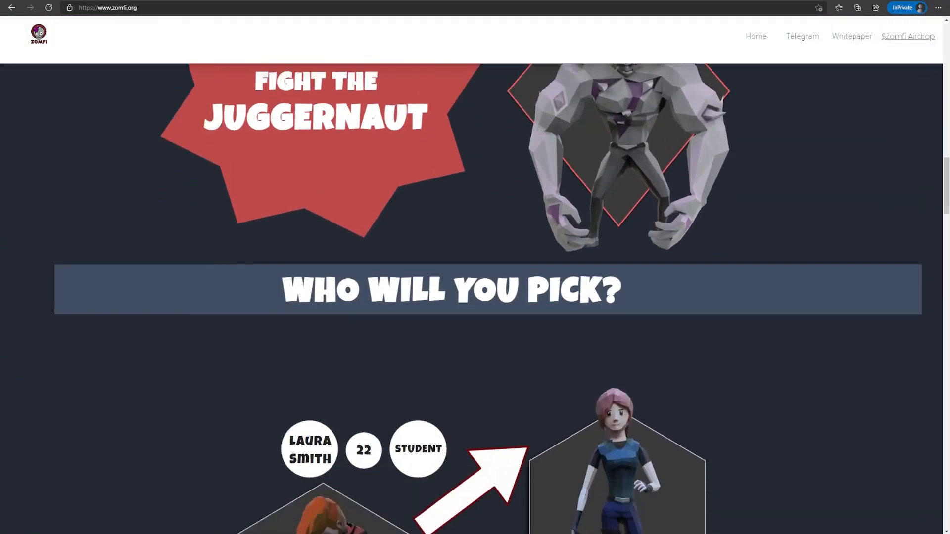
scroll(down, 3)
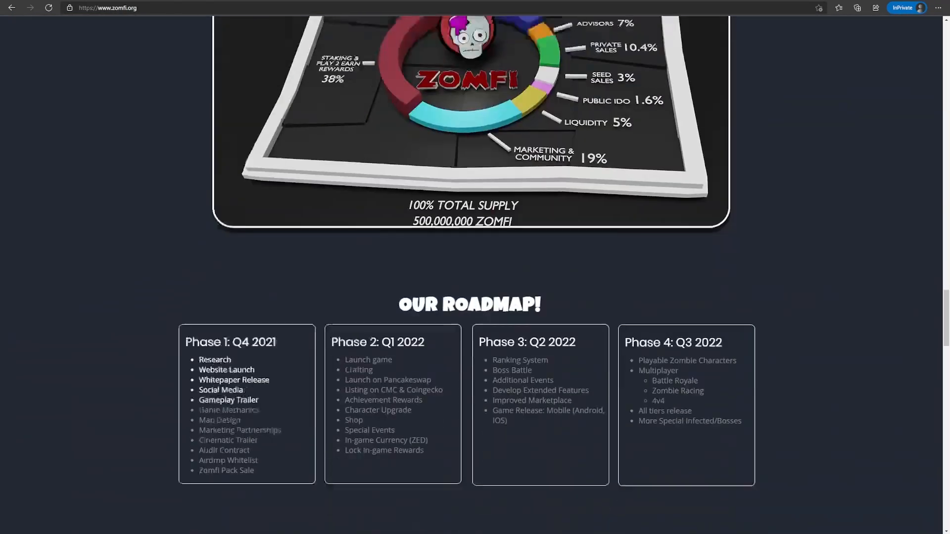
scroll(down, 3)
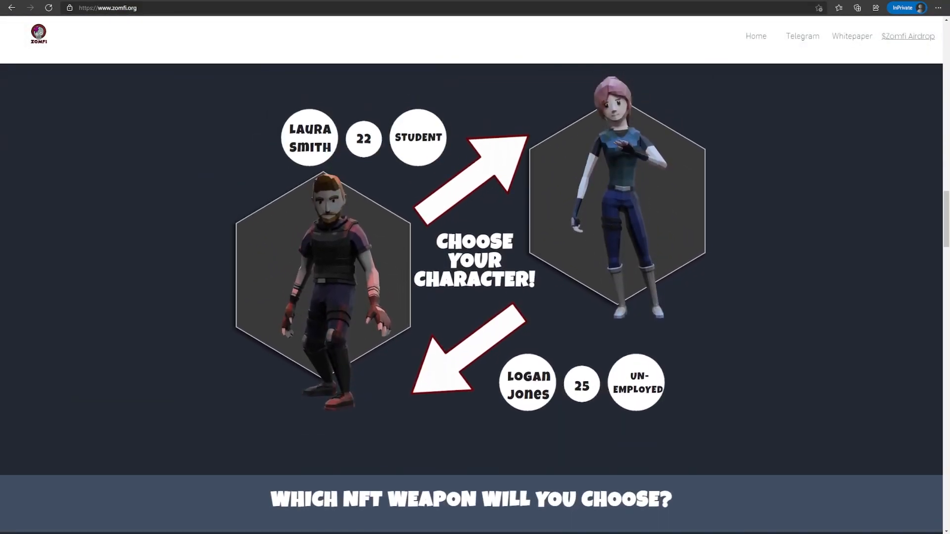
scroll(down, 3)
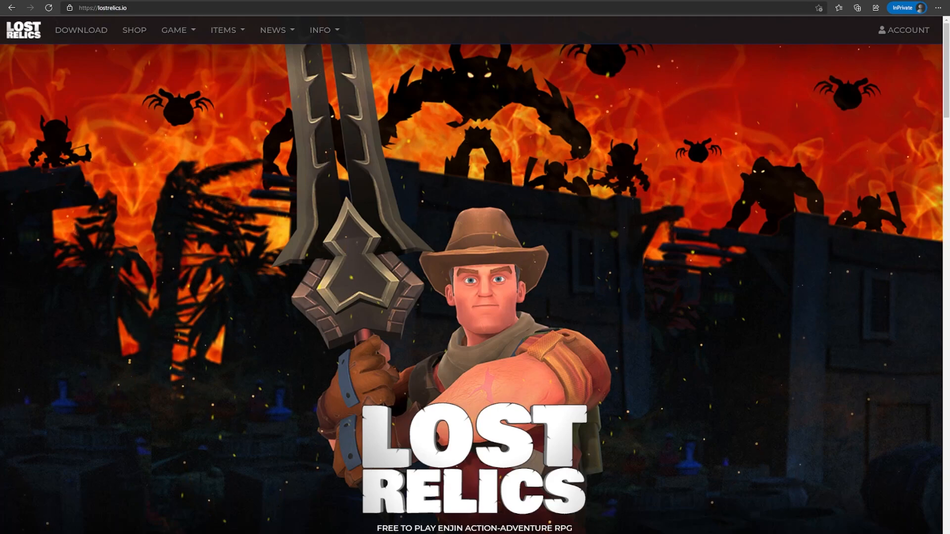
Step: Scroll to the Lost Relics trailer, start it and skip ahead past the opening
scroll(down, 3)
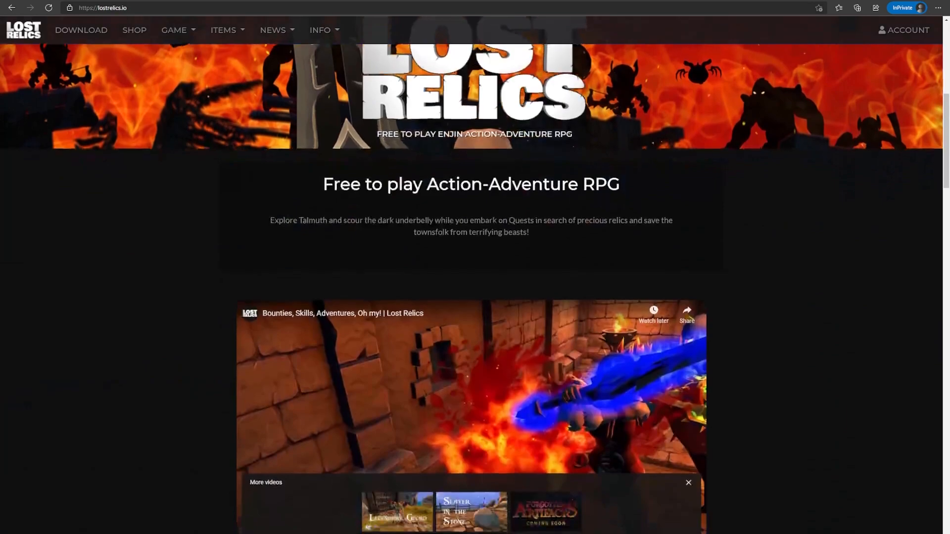
scroll(down, 3)
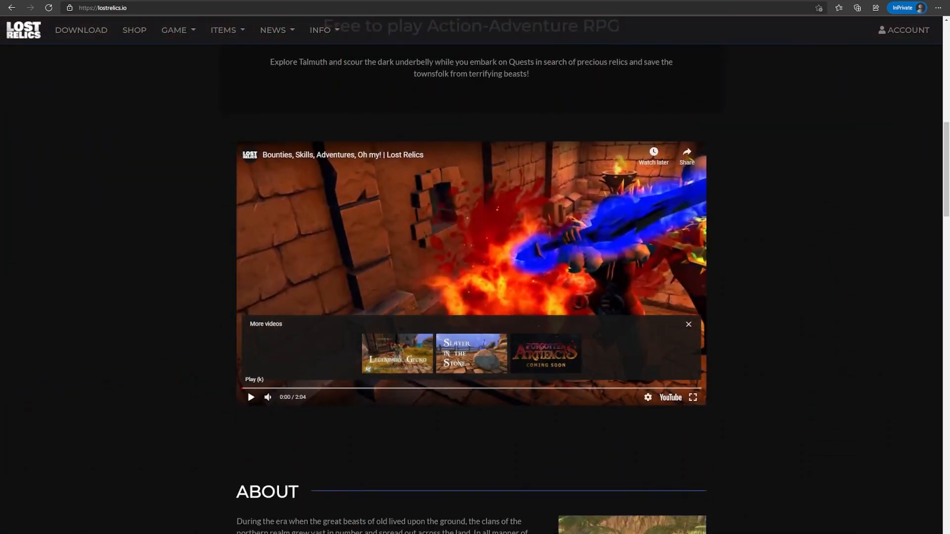
click(250, 398)
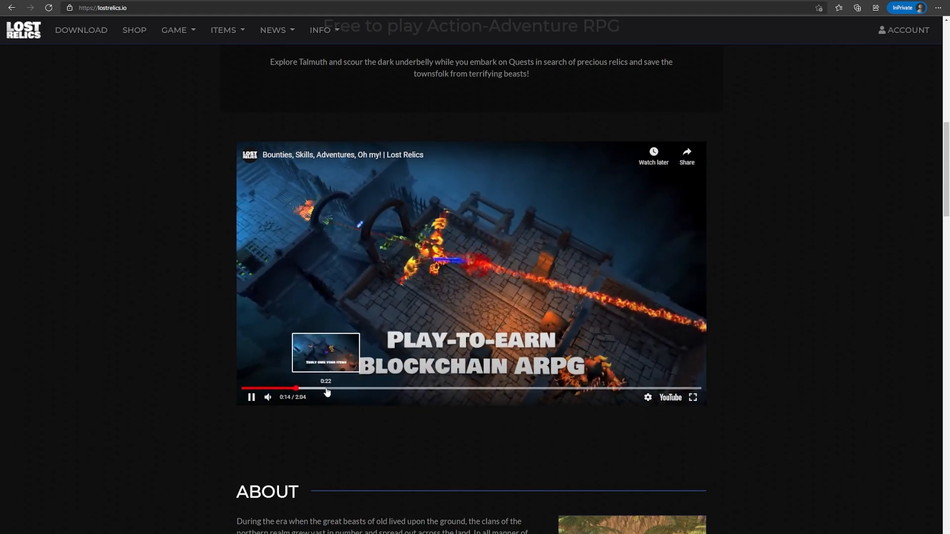
click(419, 388)
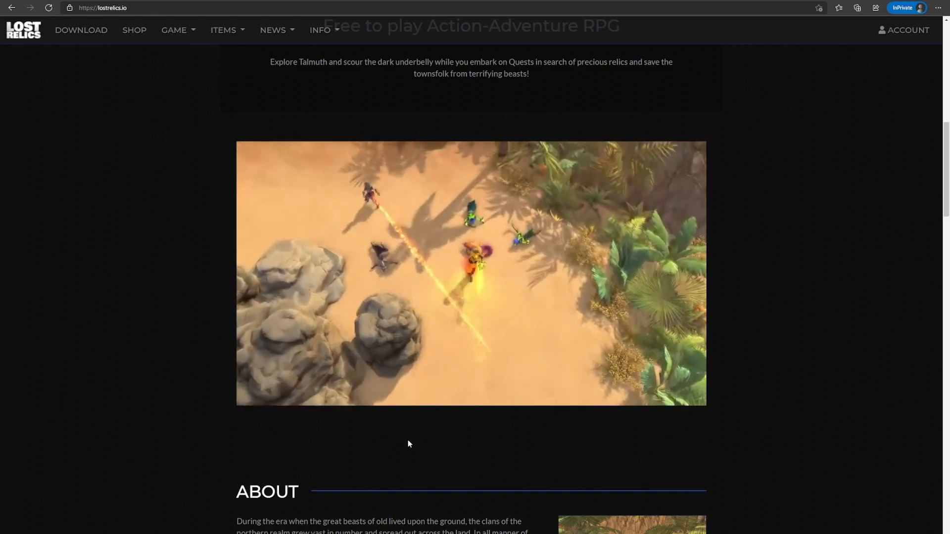
Step: Scroll down to the About lore section and show the Items category list
scroll(down, 3)
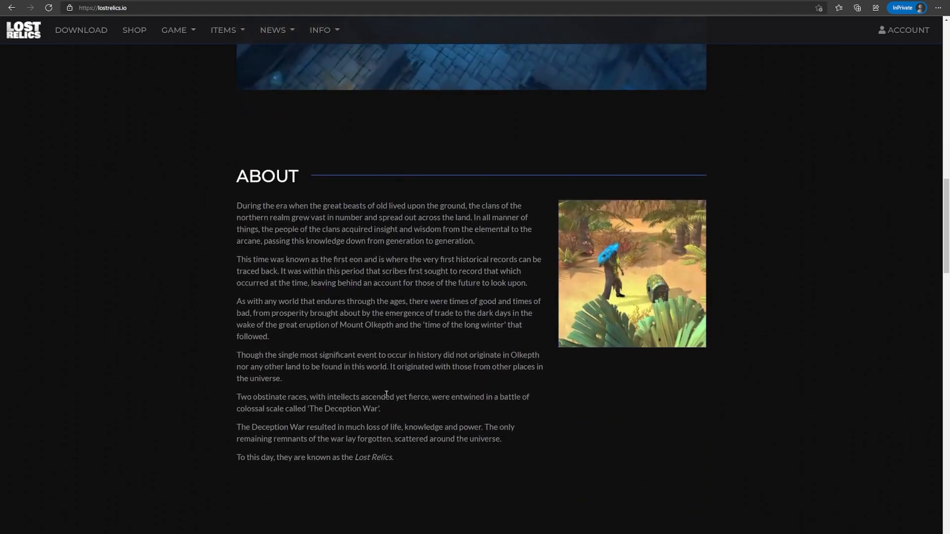
scroll(down, 3)
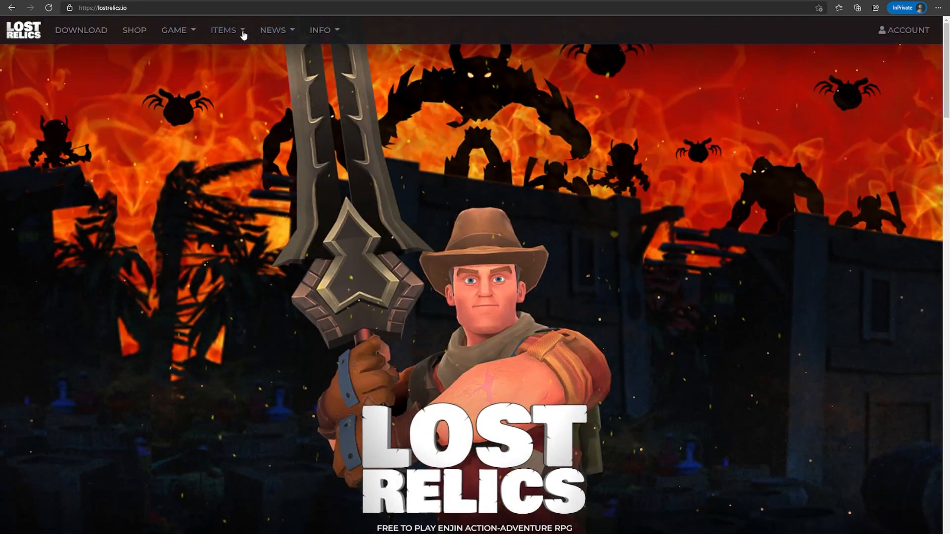
click(224, 30)
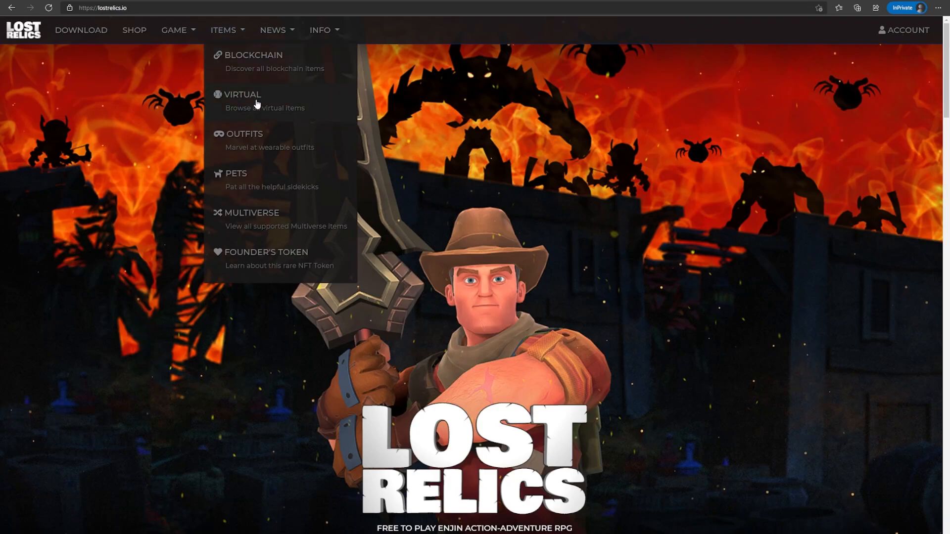
mouse_move(274, 72)
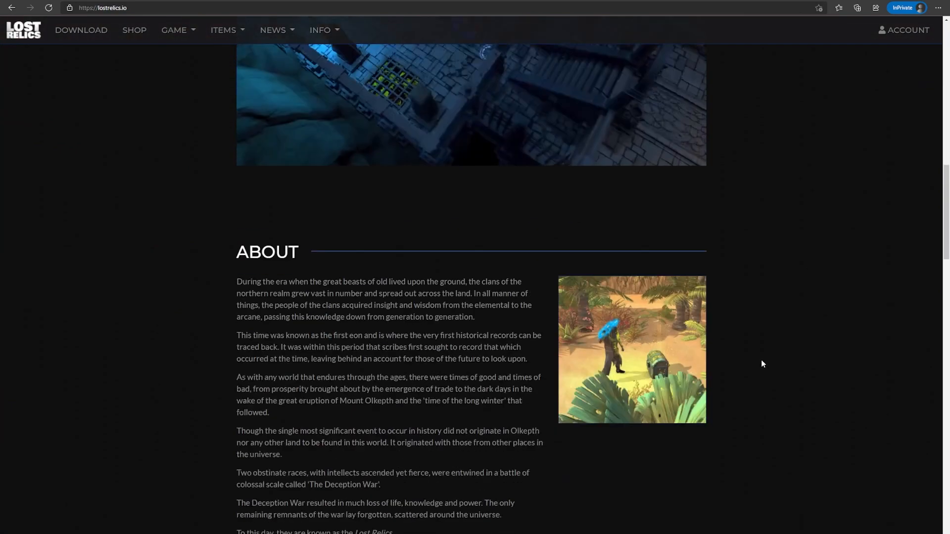
scroll(down, 3)
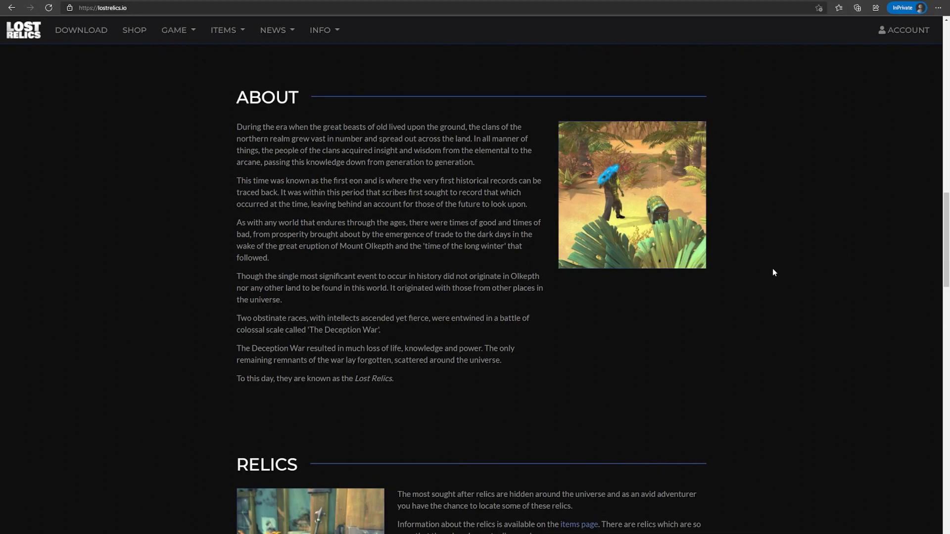
mouse_move(768, 285)
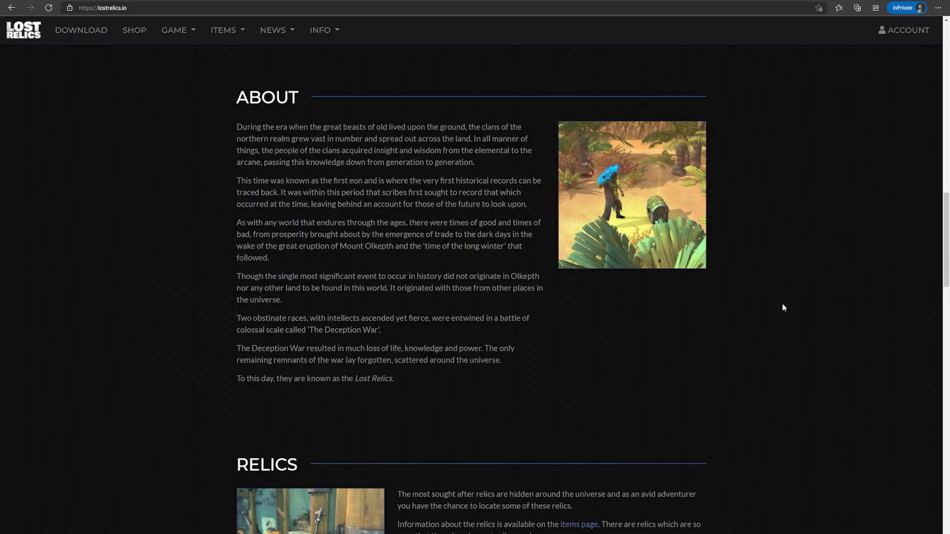
scroll(down, 3)
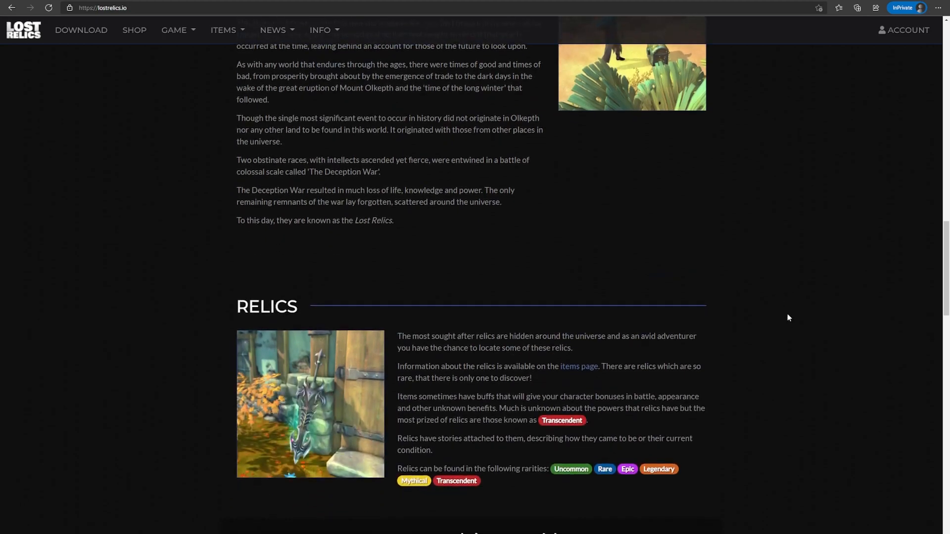
scroll(down, 3)
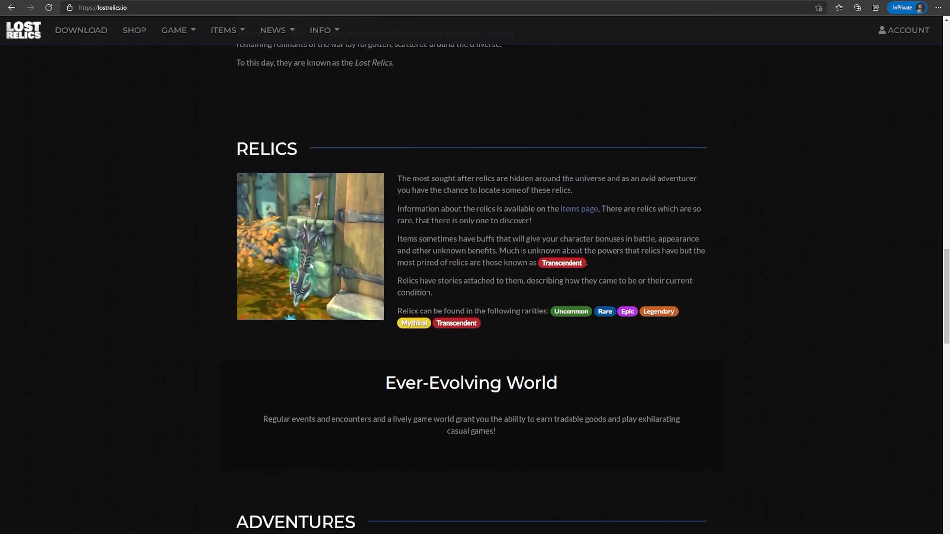
scroll(down, 3)
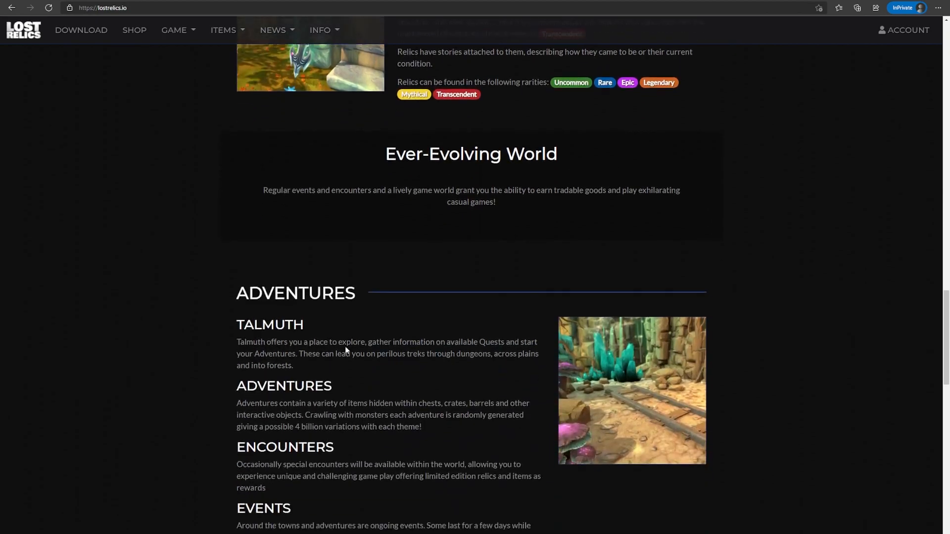
scroll(down, 3)
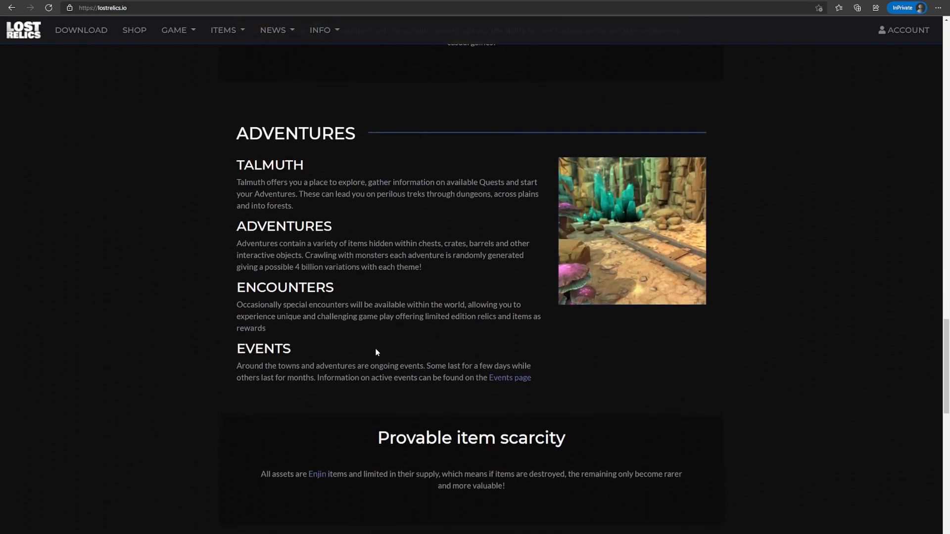
scroll(down, 3)
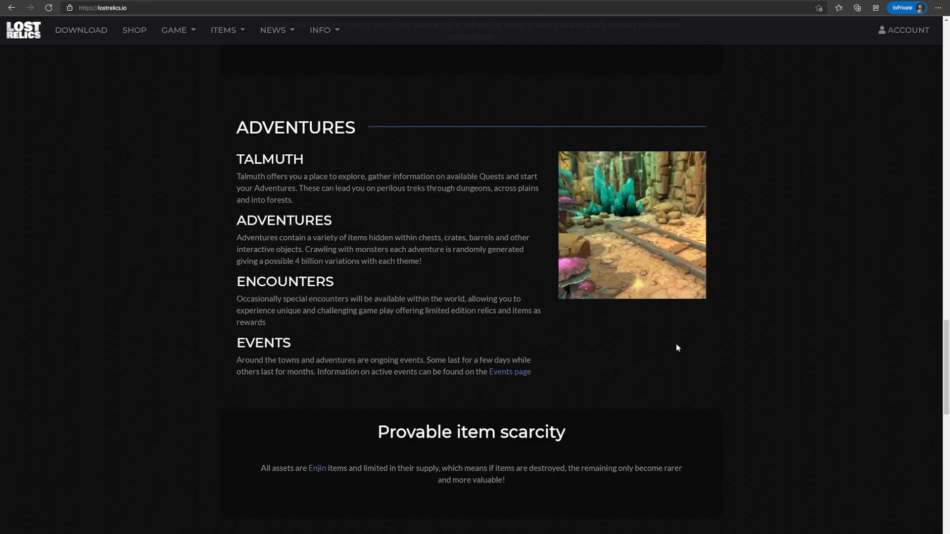
scroll(down, 3)
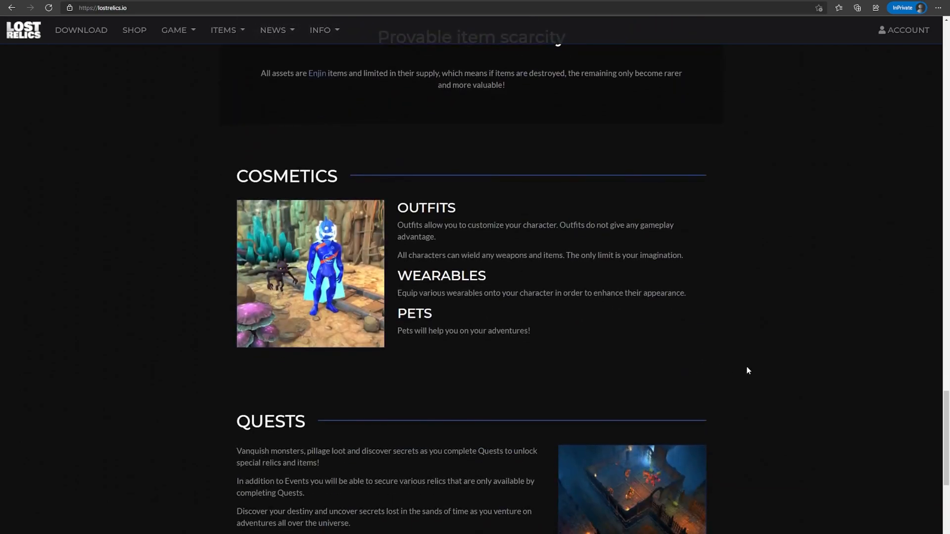
scroll(down, 3)
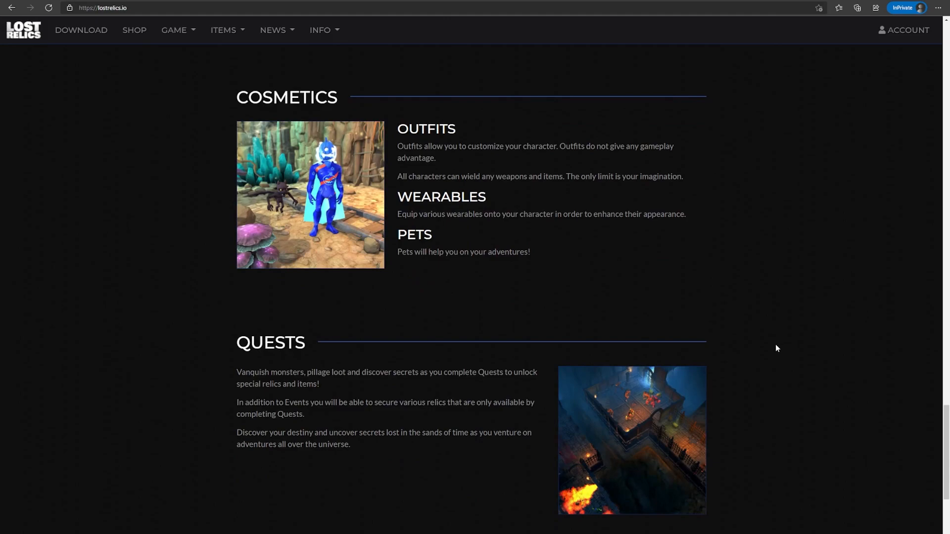
scroll(down, 3)
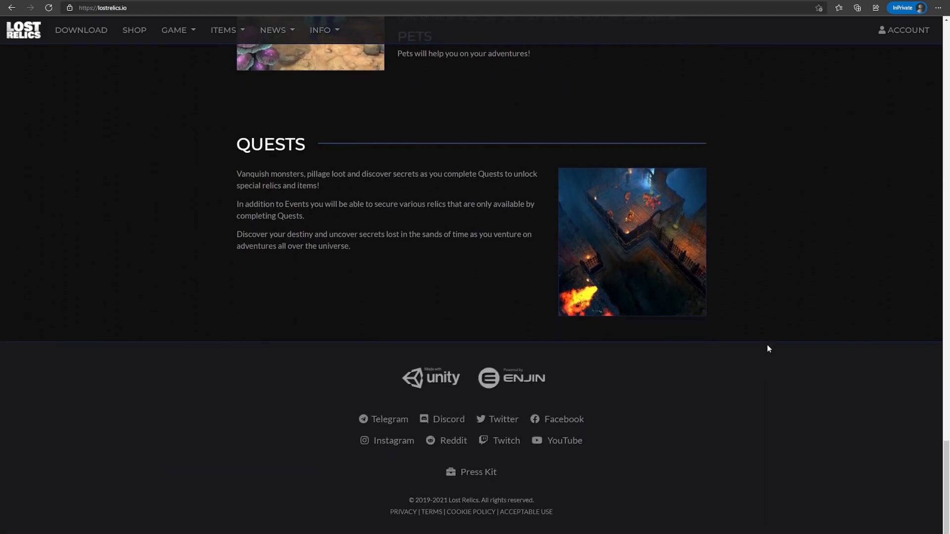
mouse_move(761, 416)
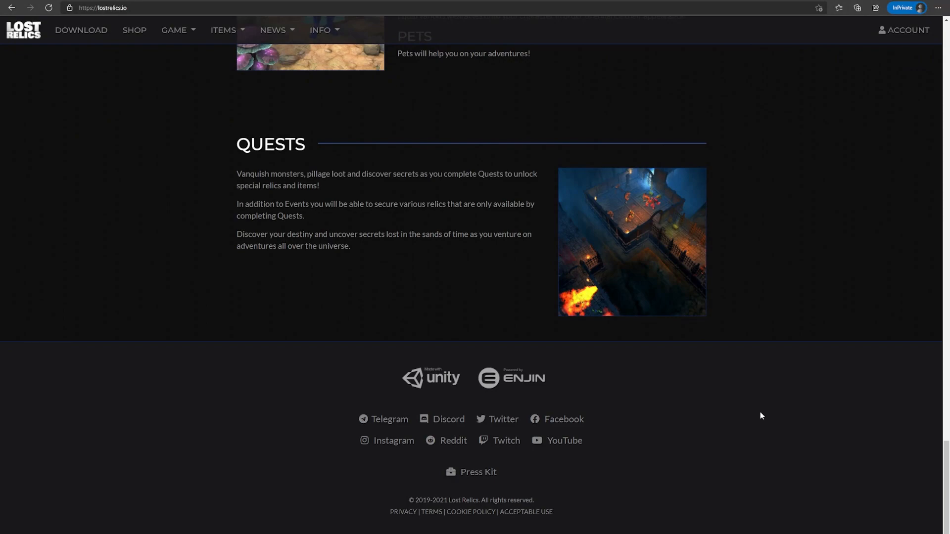
mouse_move(773, 423)
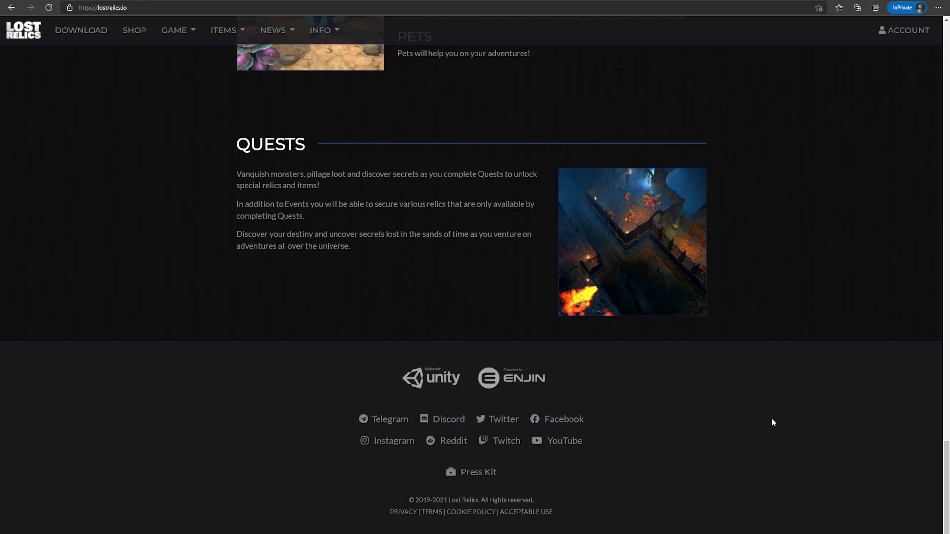
scroll(up, 3)
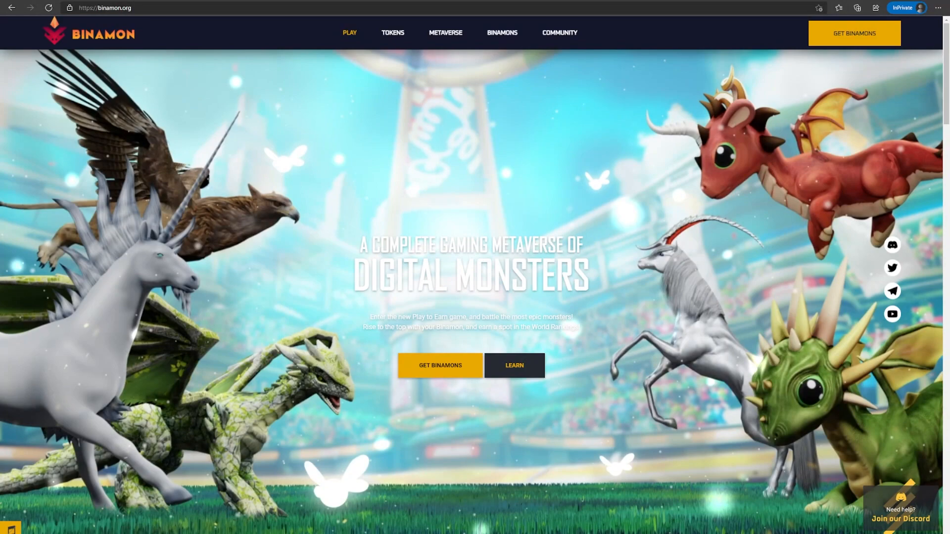
Step: Scroll the Binamon homepage past download and Collect Binamons to the earn-tokens cards
scroll(down, 3)
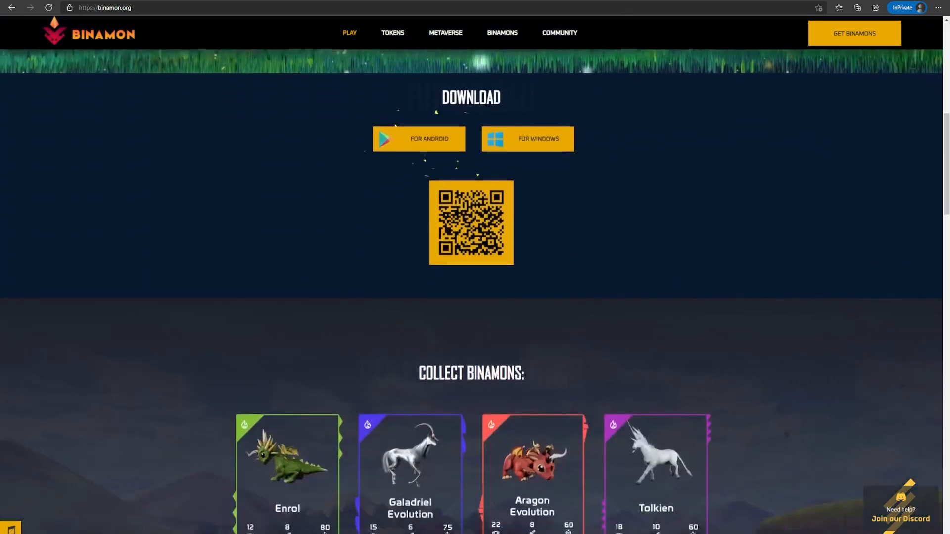
scroll(down, 3)
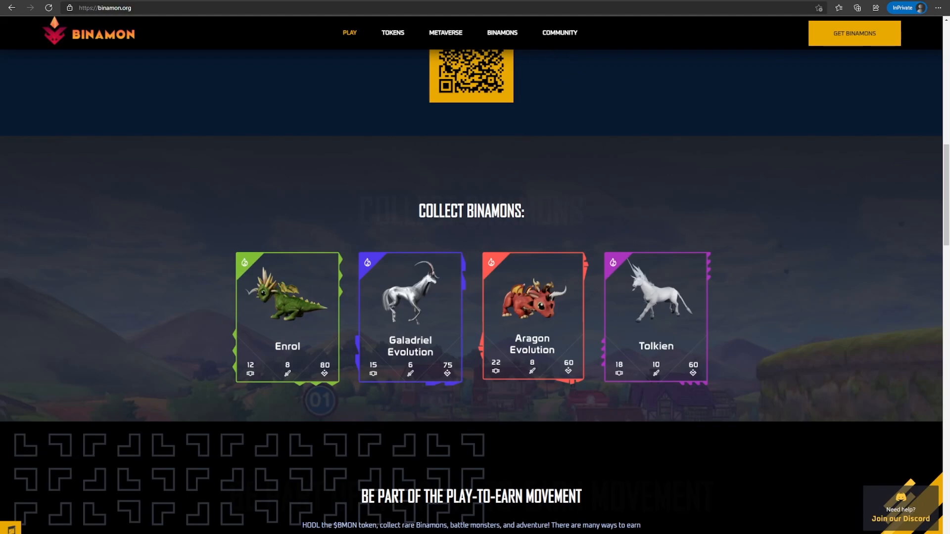
scroll(down, 3)
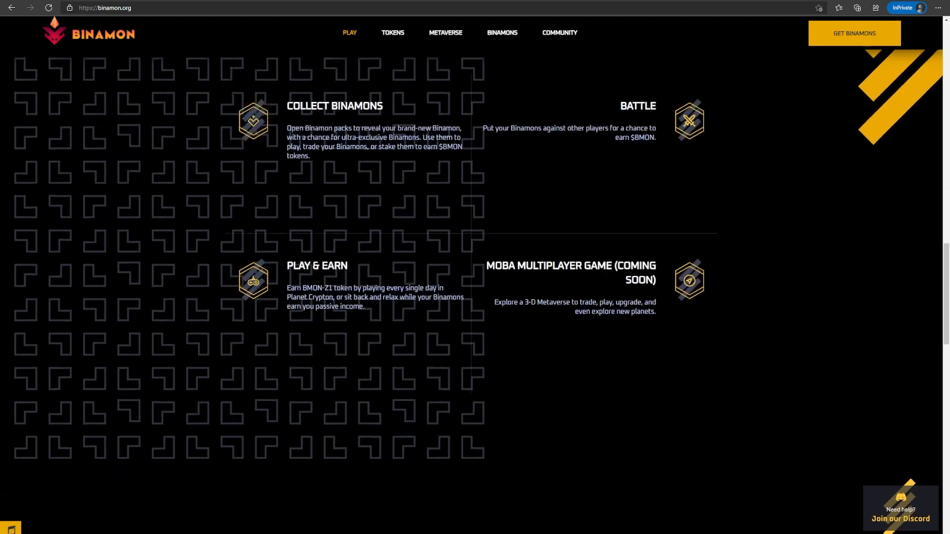
scroll(down, 3)
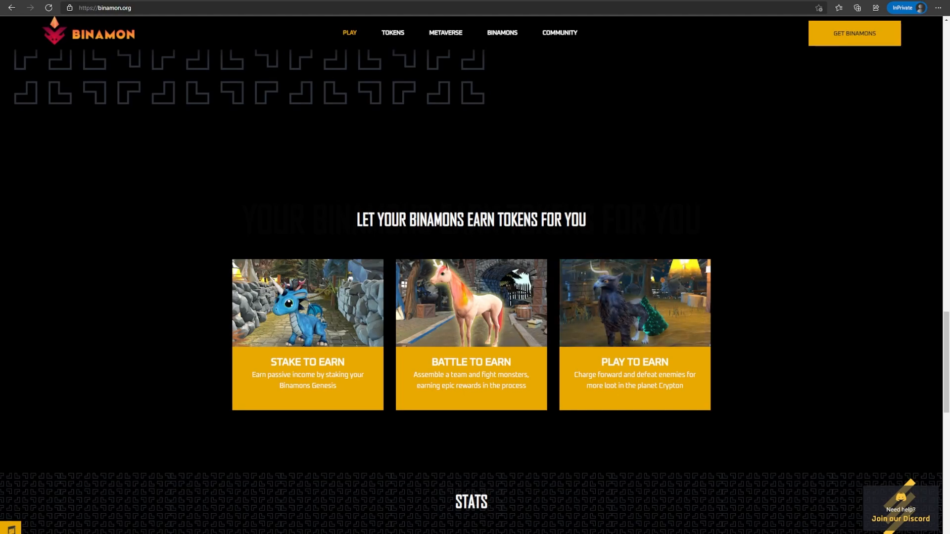
Step: Jump to the Binamon Tokens section, then leave for the Chumbi Valley homepage
click(392, 33)
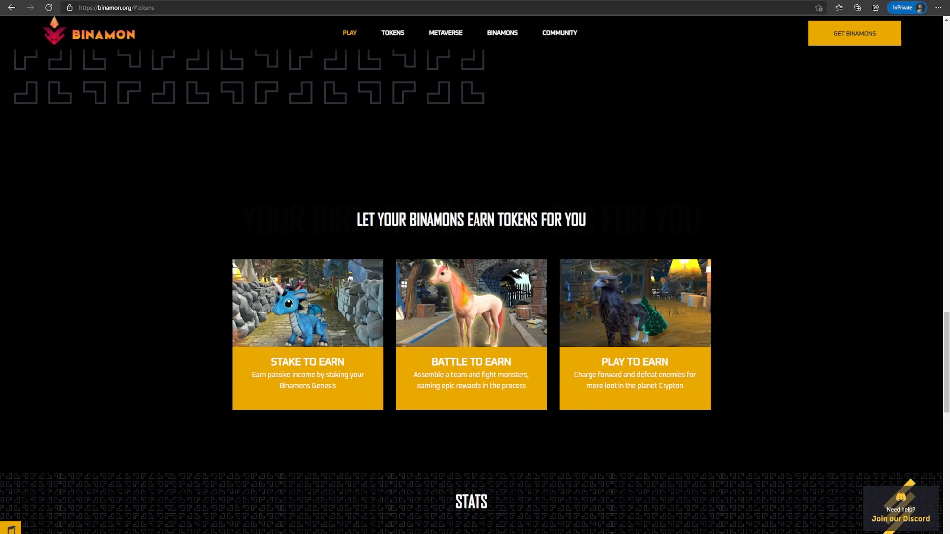
click(112, 7)
text(https://chumbivalley.com)
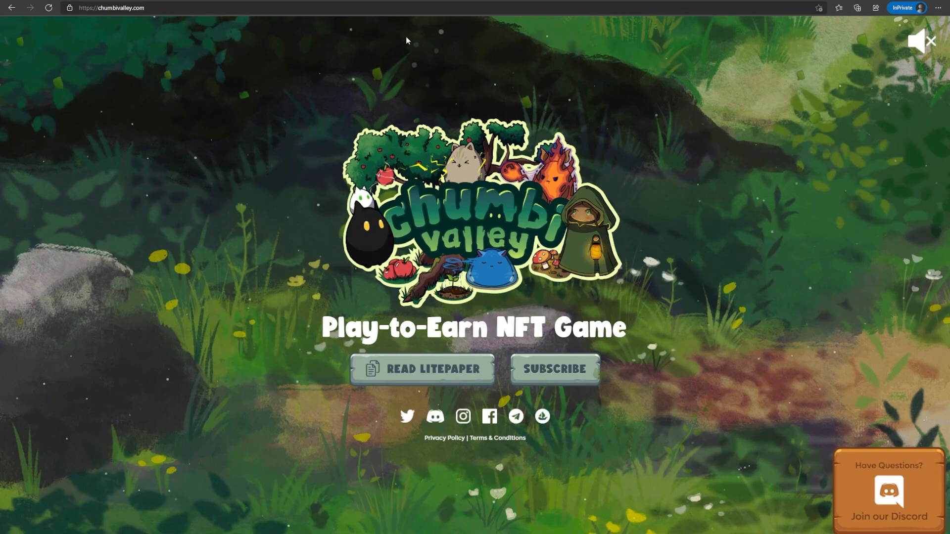
Step: Open the Chumbi Valley litepaper and scroll to page 4, 'What is Chumbi Valley?'
click(421, 369)
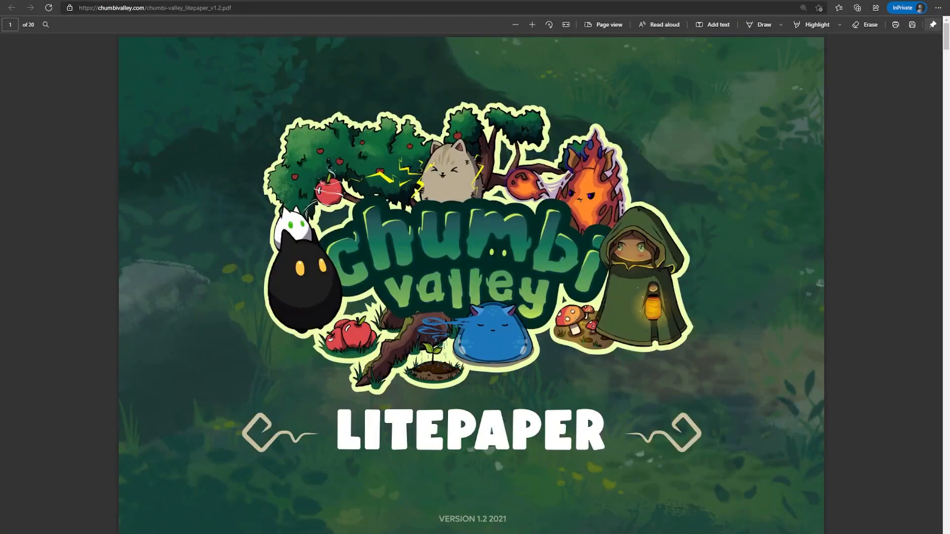
scroll(down, 3)
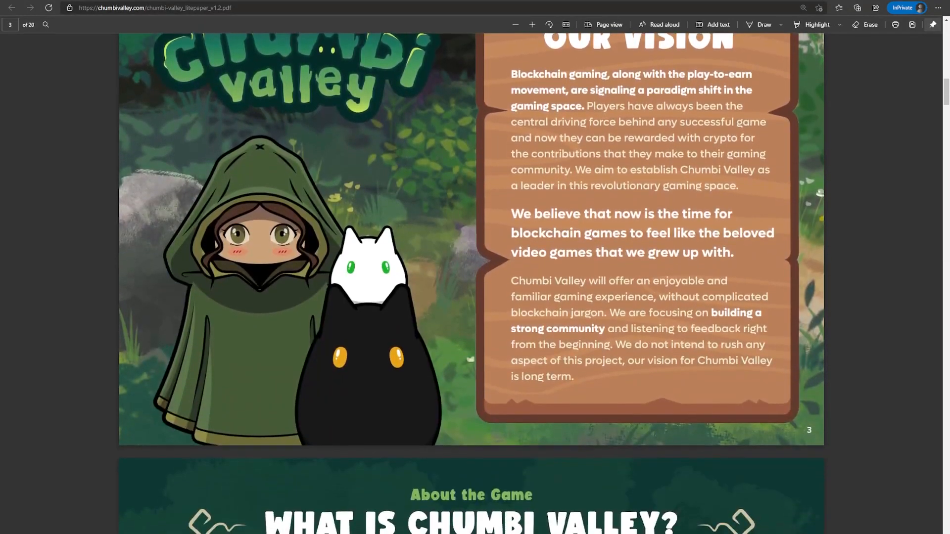
scroll(down, 3)
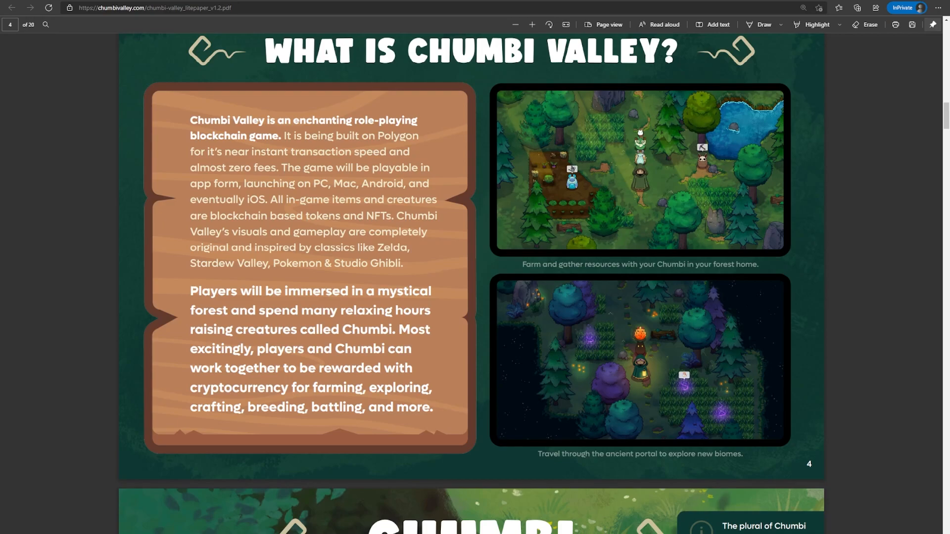
mouse_move(882, 301)
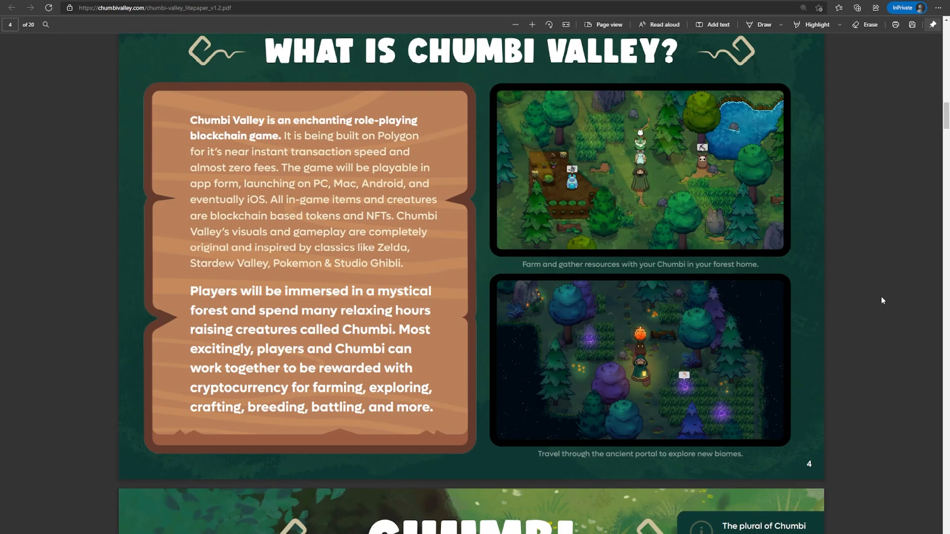
mouse_move(849, 291)
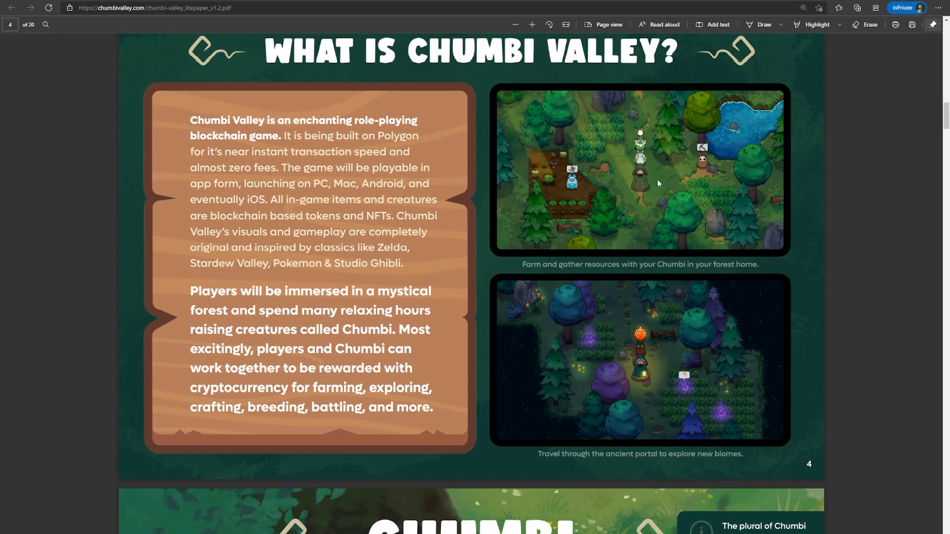
Step: Scroll the Chumbi Valley litepaper through its gameplay, play-to-earn and tokenomics pages
scroll(down, 3)
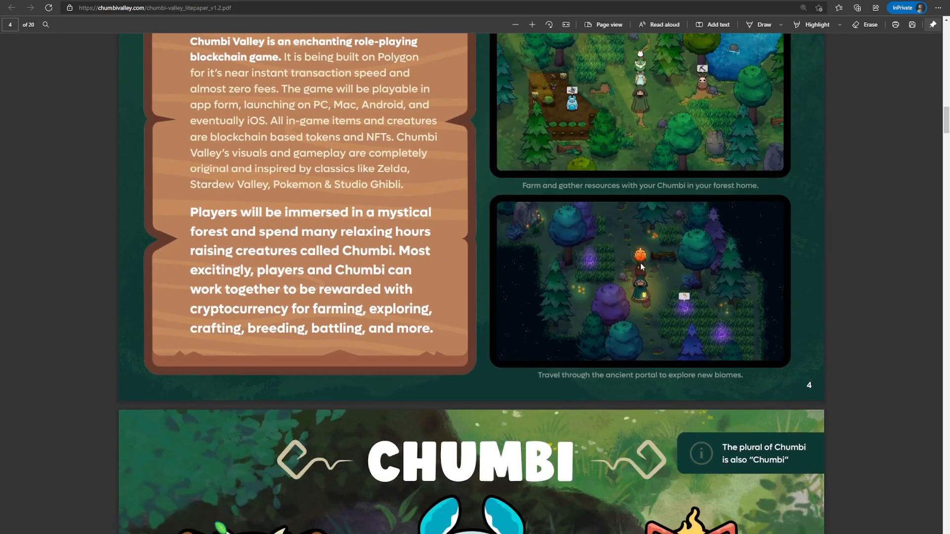
mouse_move(701, 304)
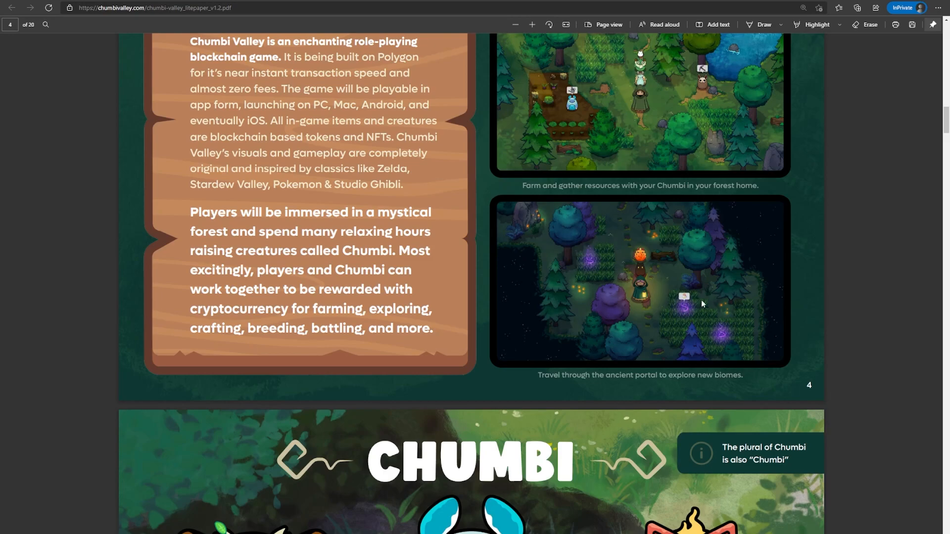
scroll(down, 3)
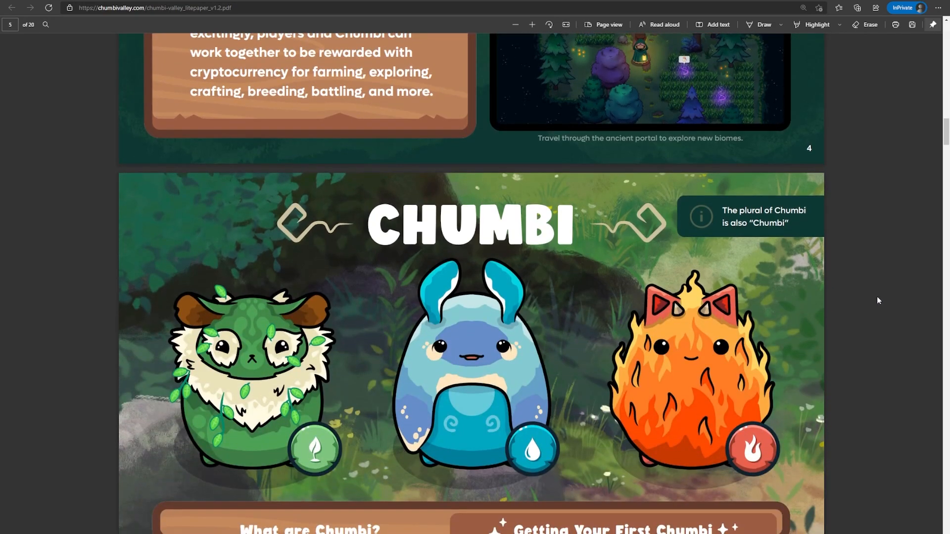
scroll(down, 3)
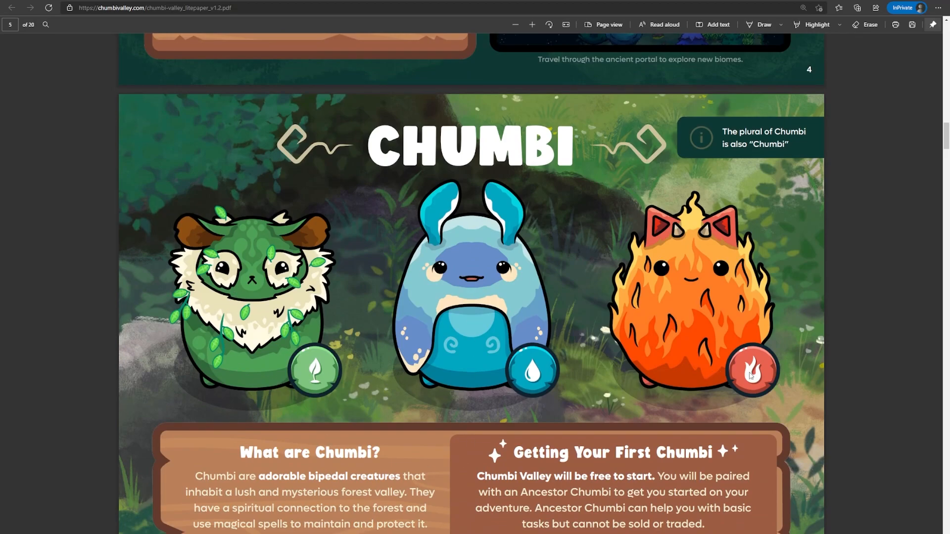
scroll(down, 3)
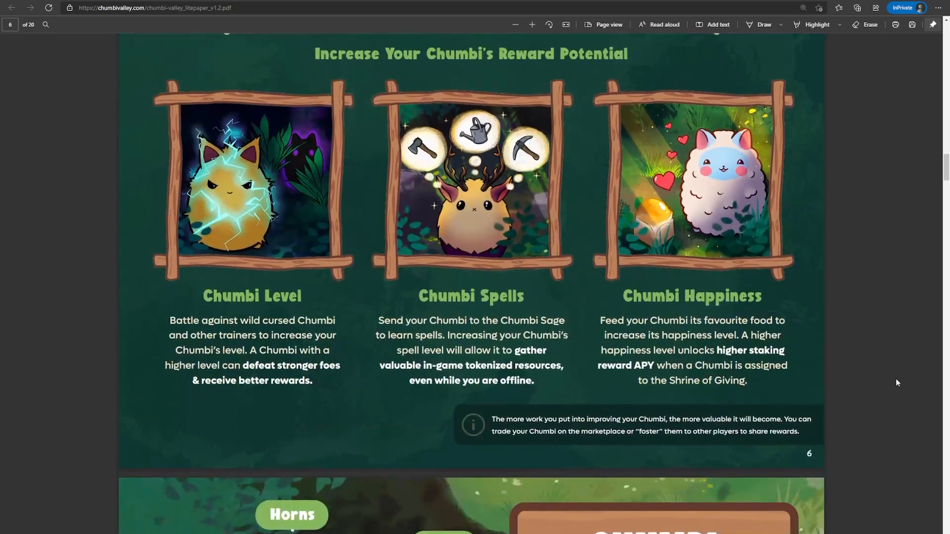
scroll(down, 3)
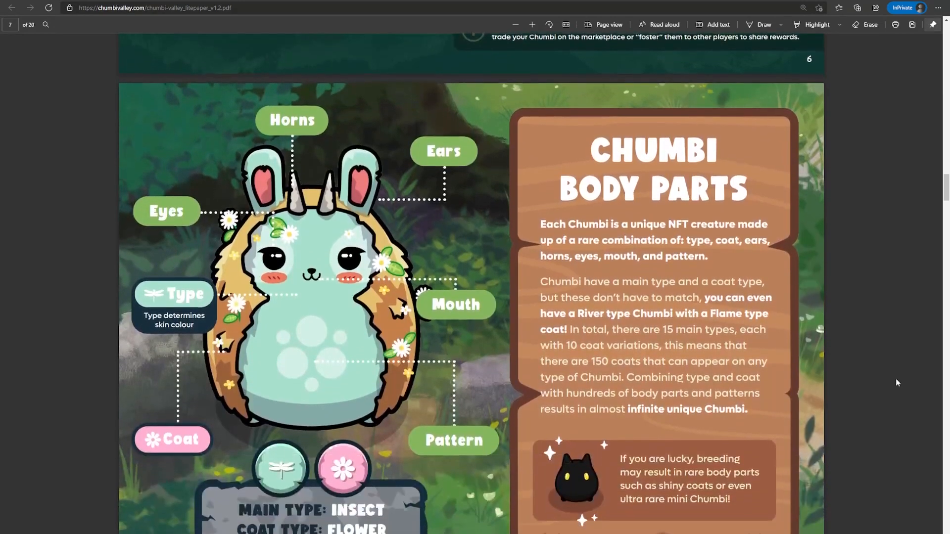
scroll(down, 3)
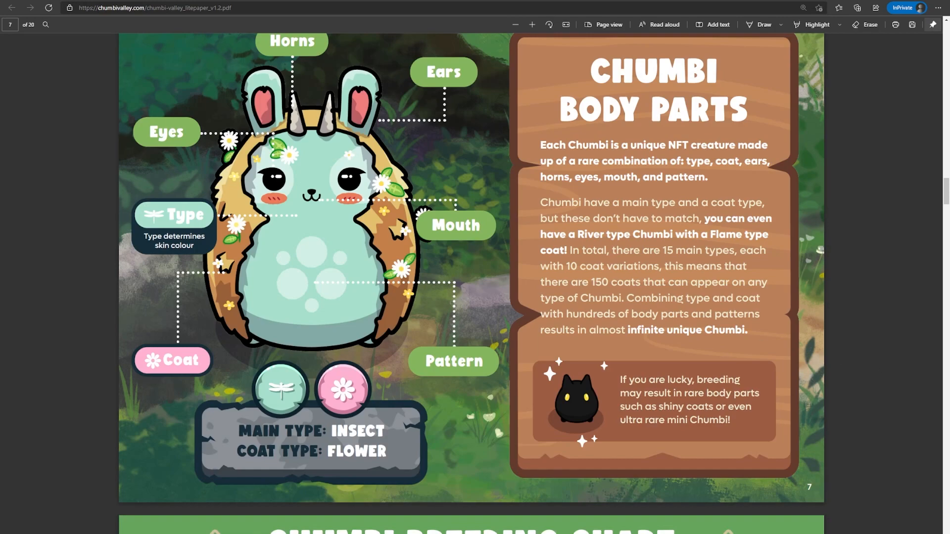
mouse_move(417, 285)
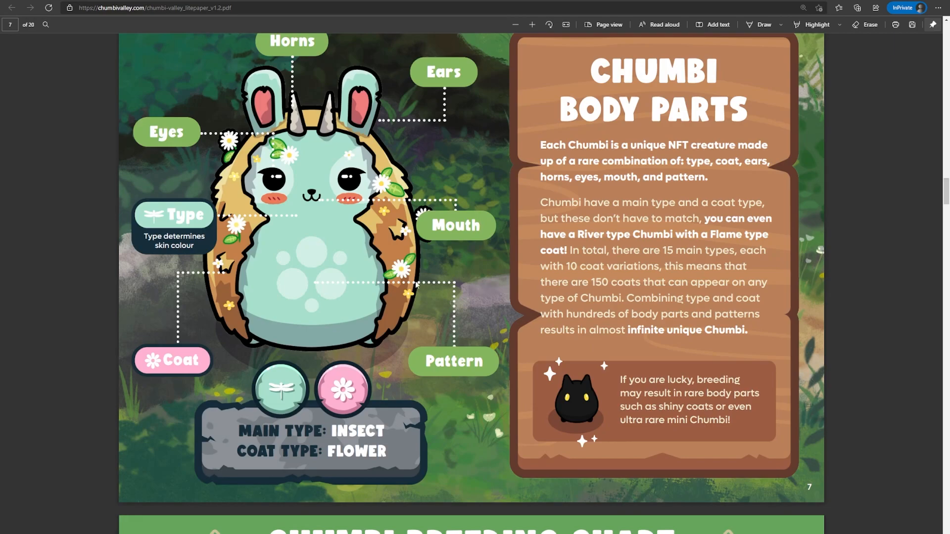
scroll(down, 3)
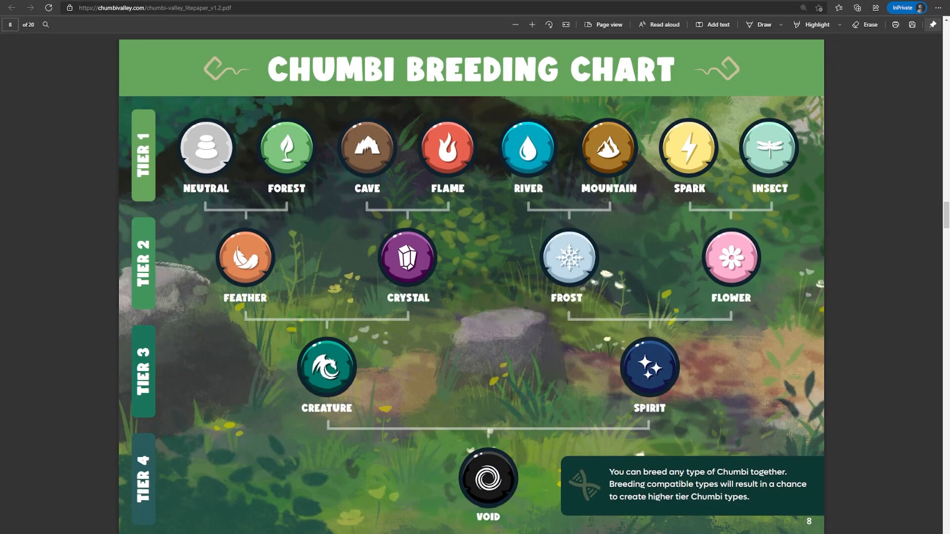
scroll(down, 3)
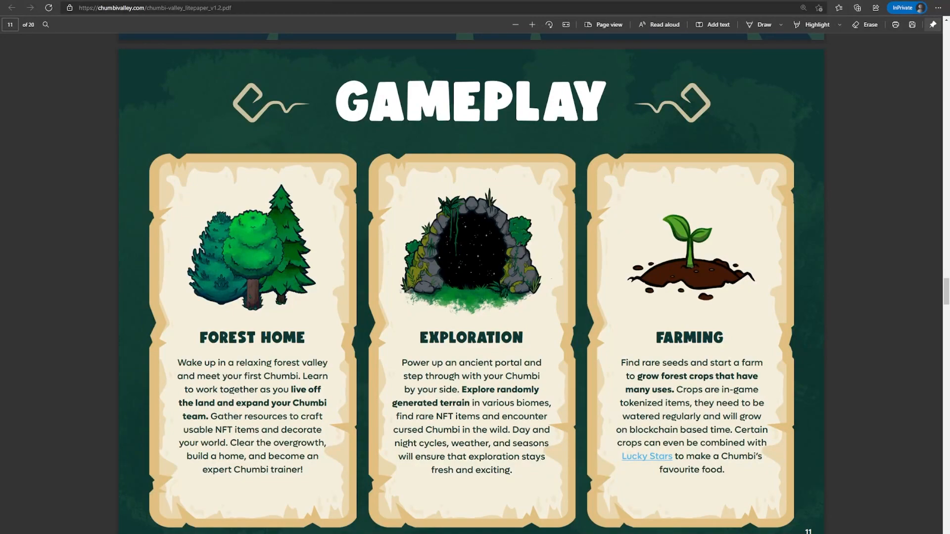
Step: Continue scrolling the litepaper to page 19, NFT, Token & Land Sales, with announcement links
scroll(down, 3)
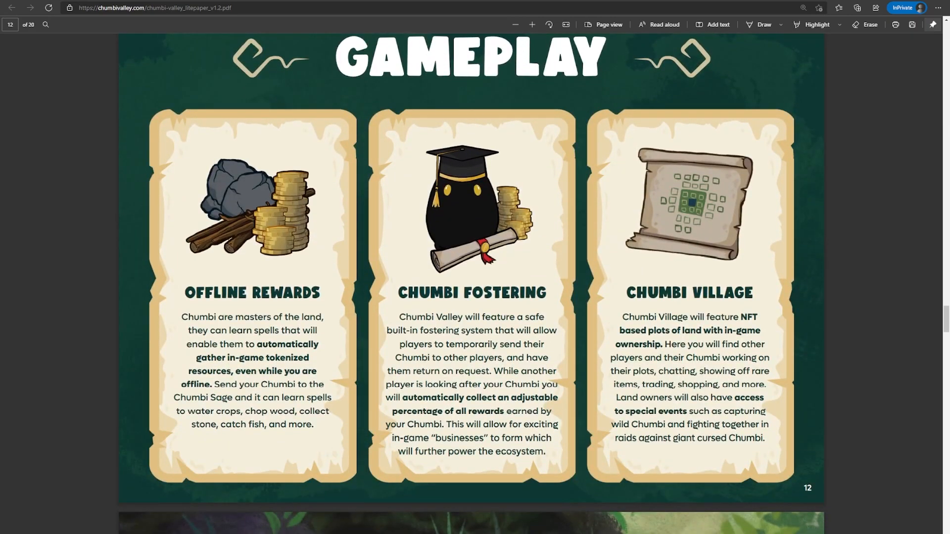
scroll(down, 3)
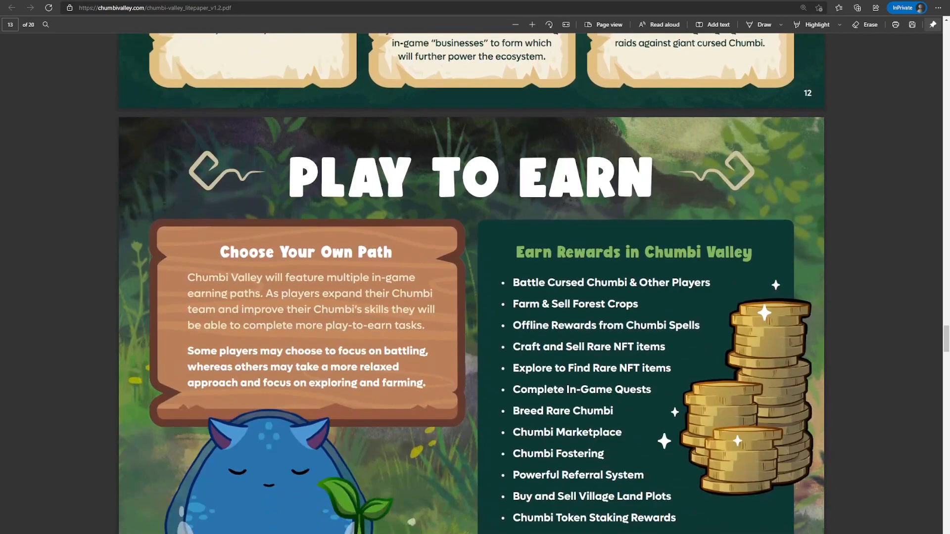
scroll(down, 3)
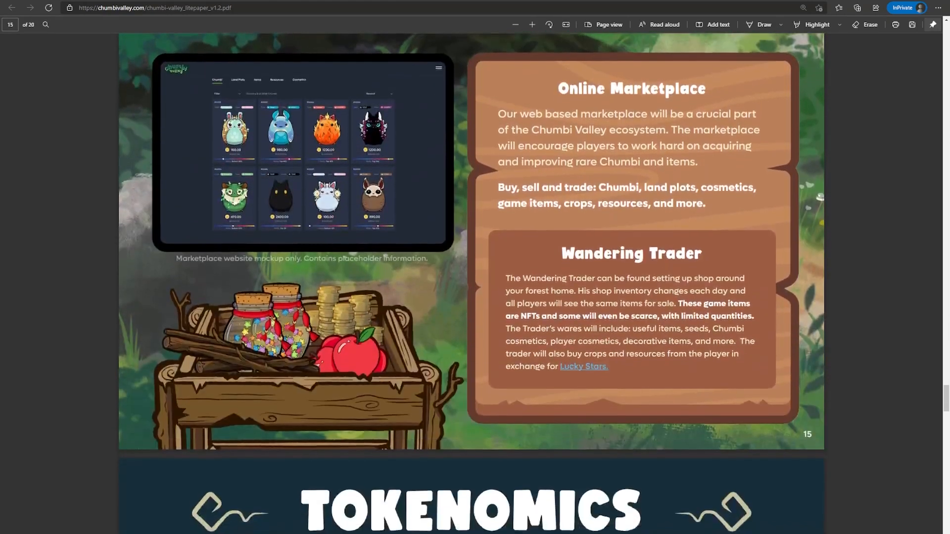
scroll(down, 3)
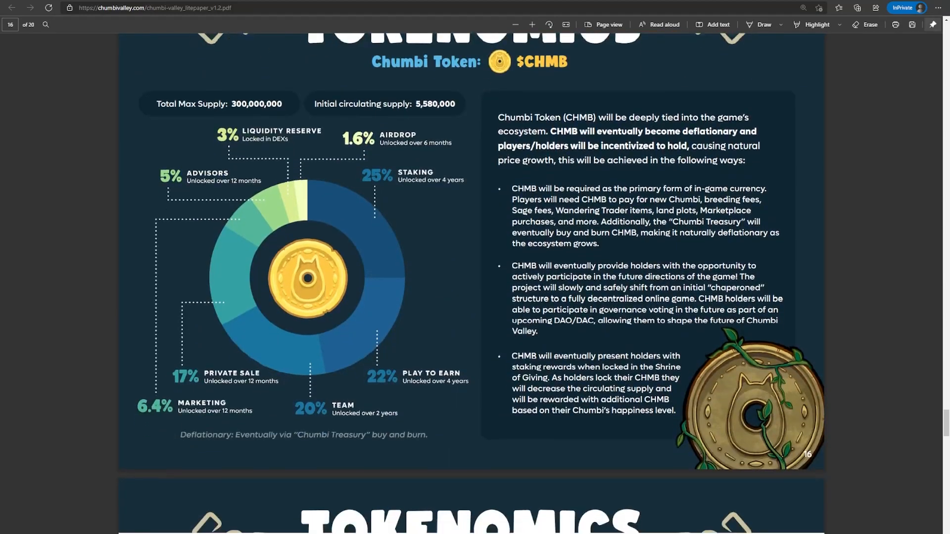
scroll(down, 3)
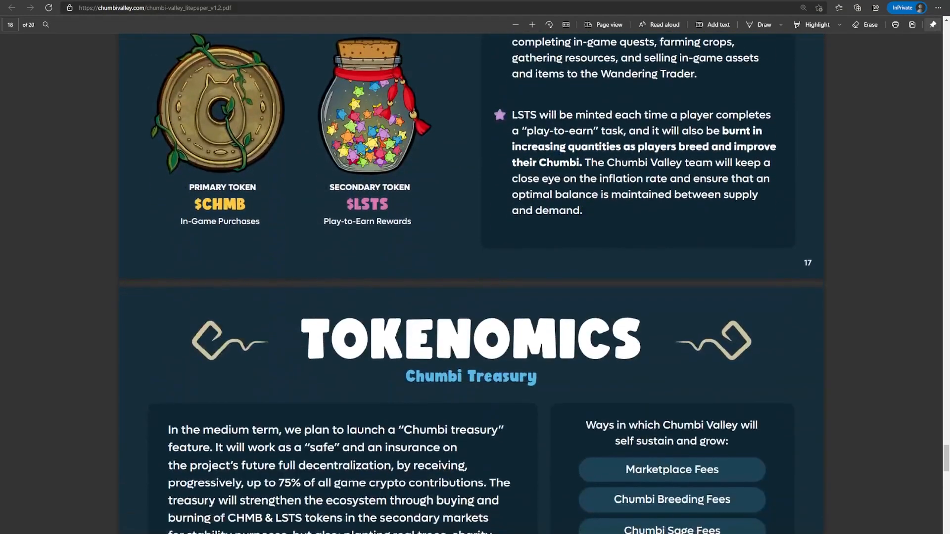
scroll(down, 3)
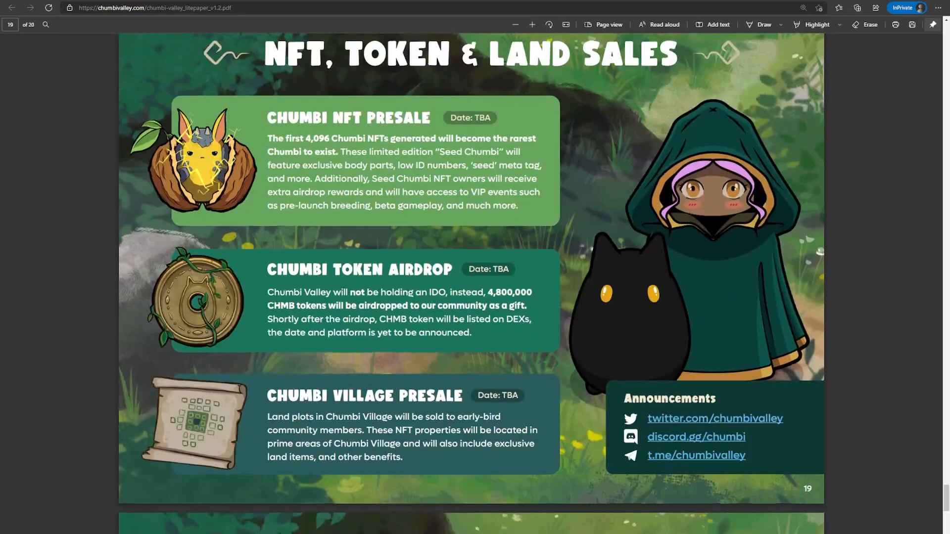
scroll(down, 3)
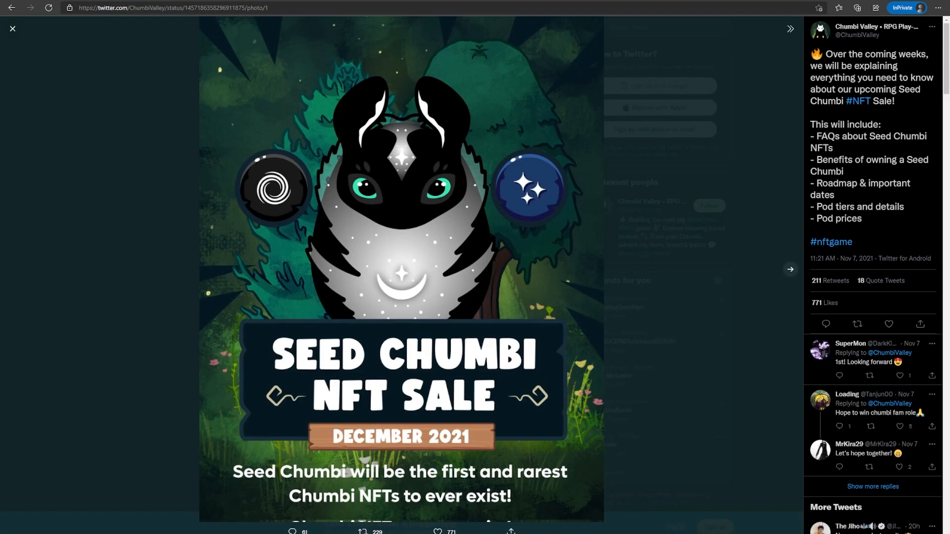
Step: Advance the Seed Chumbi NFT Sale tweet's gallery to the FAQ image about Seed Chumbi excitement
click(790, 269)
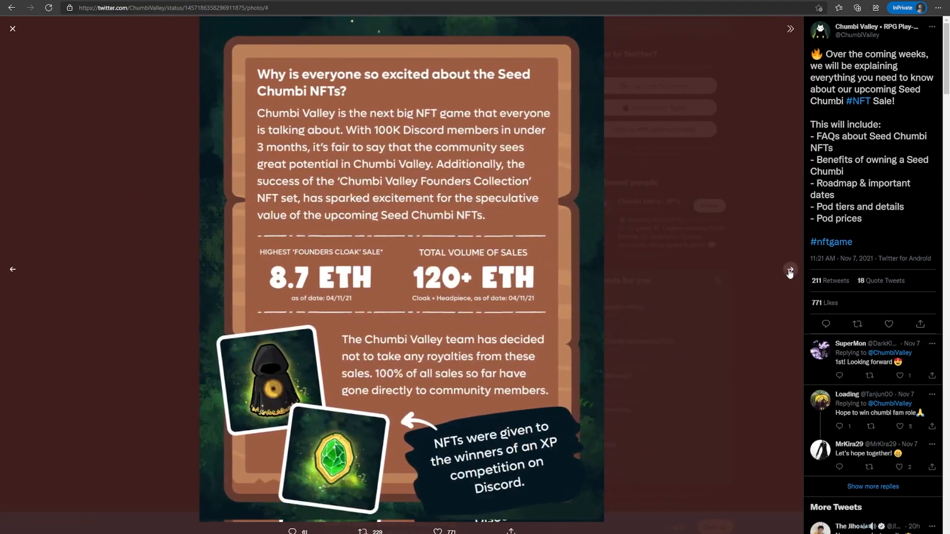
click(789, 271)
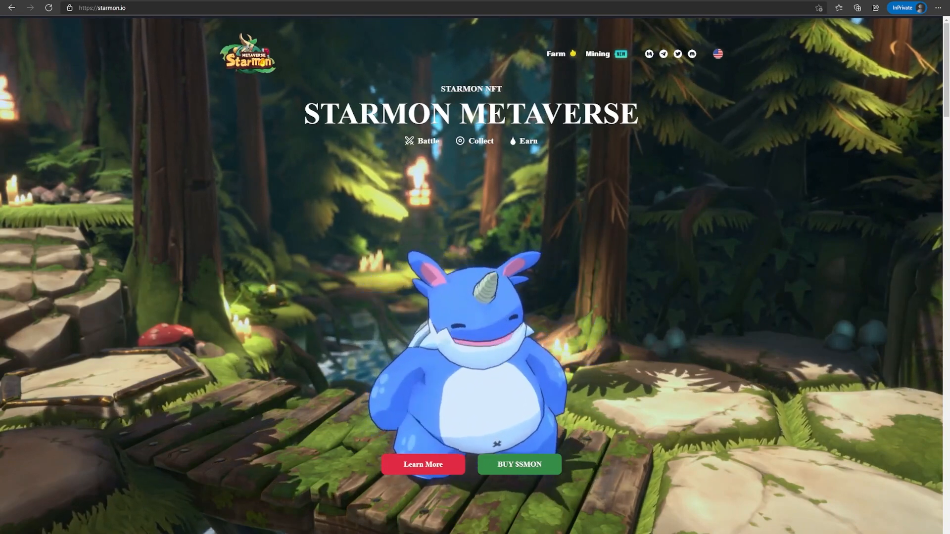
Step: Preview the pale blue serpent, pink egg-shaped and red crab-like Star Monsters
scroll(down, 3)
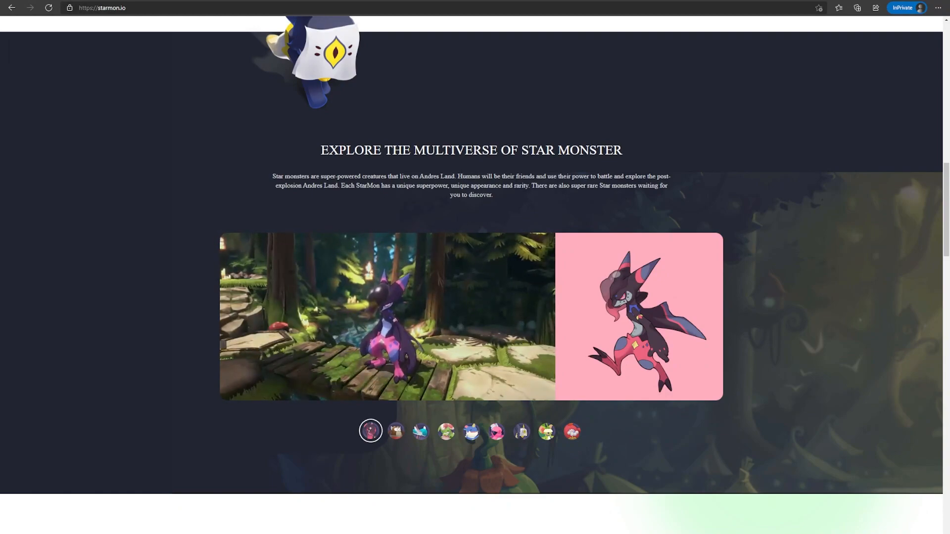
click(421, 432)
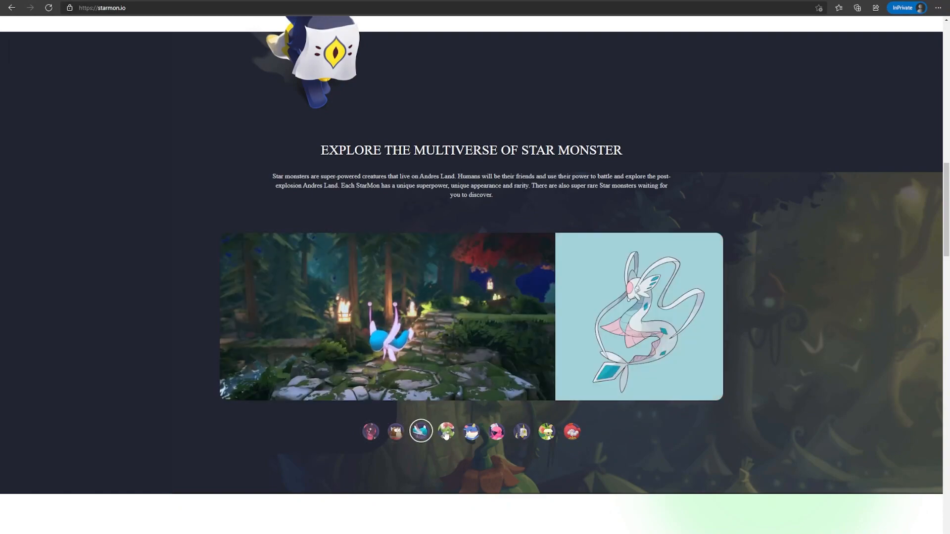
click(496, 432)
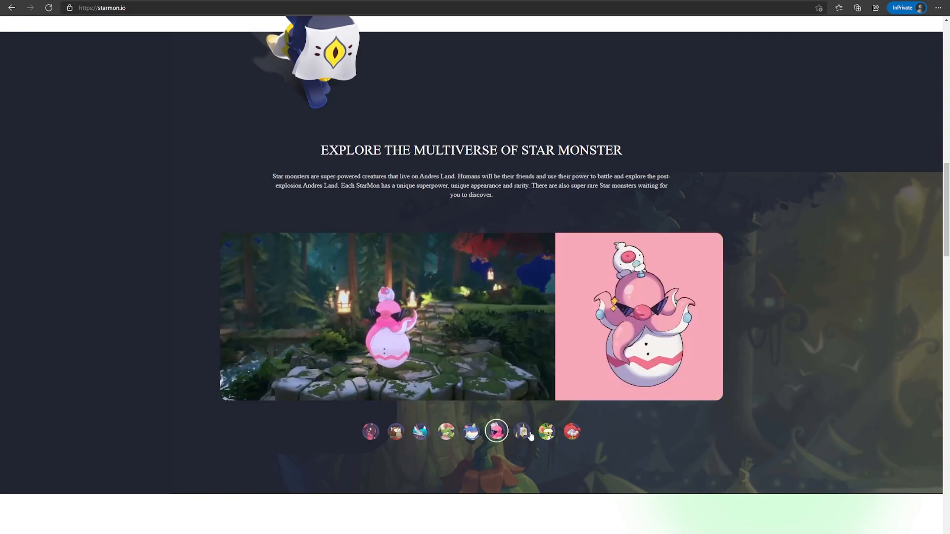
click(570, 432)
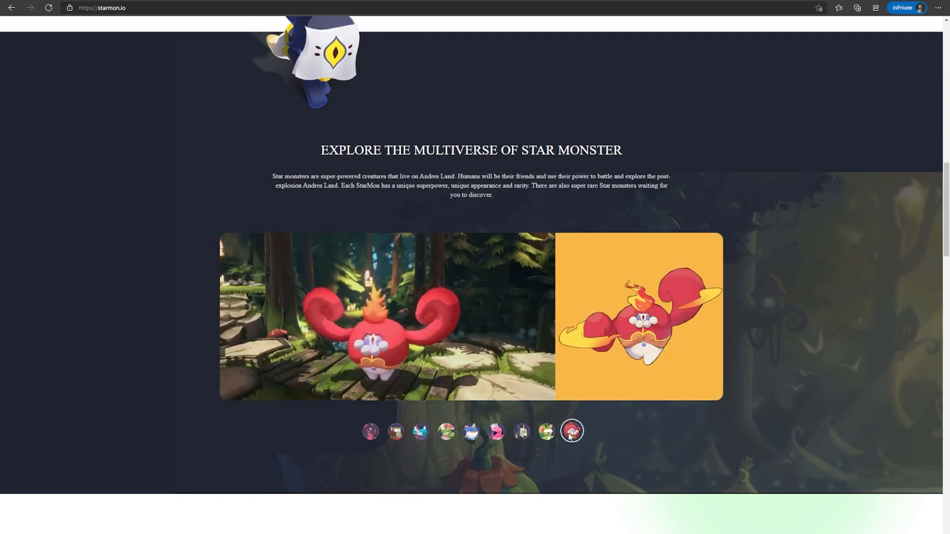
Step: Scroll the Starmon features and preview the brown owl-like Star Monster and another
scroll(down, 3)
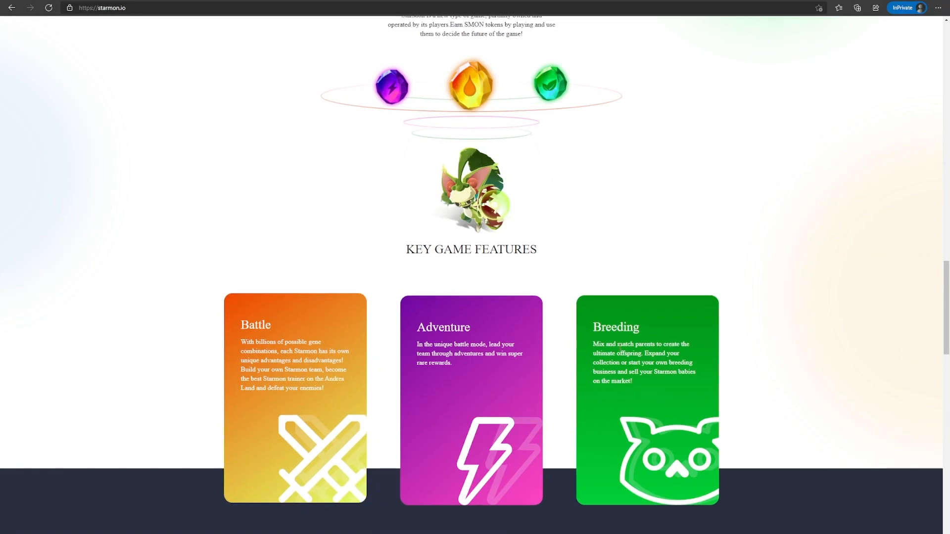
scroll(down, 3)
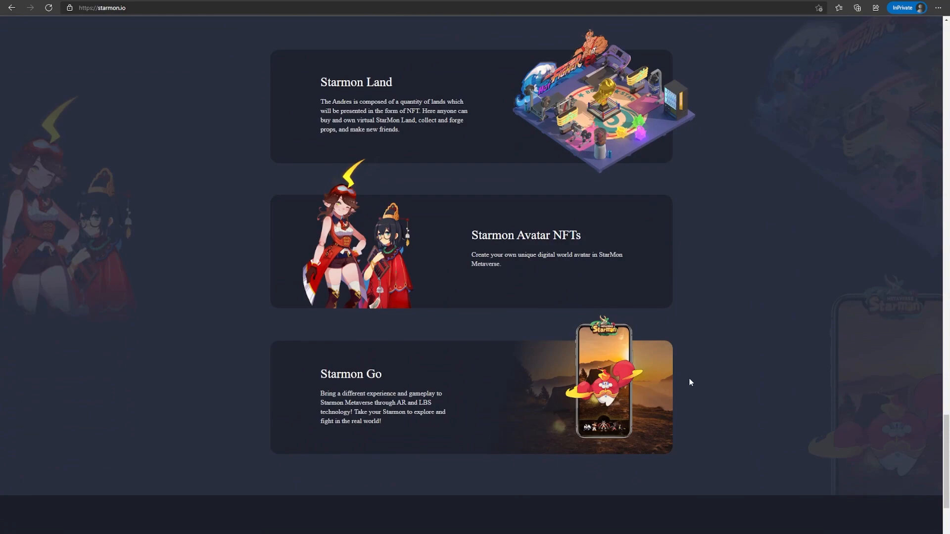
mouse_move(714, 379)
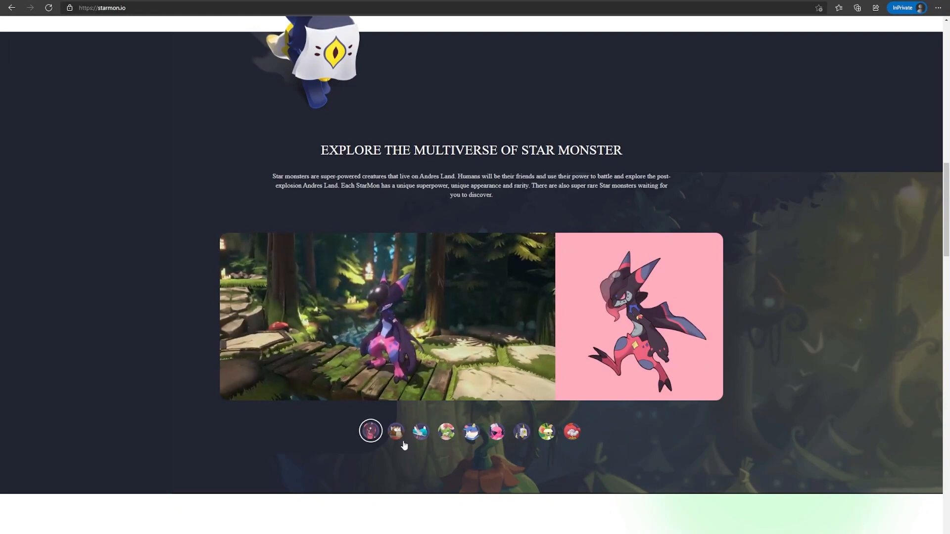
click(395, 430)
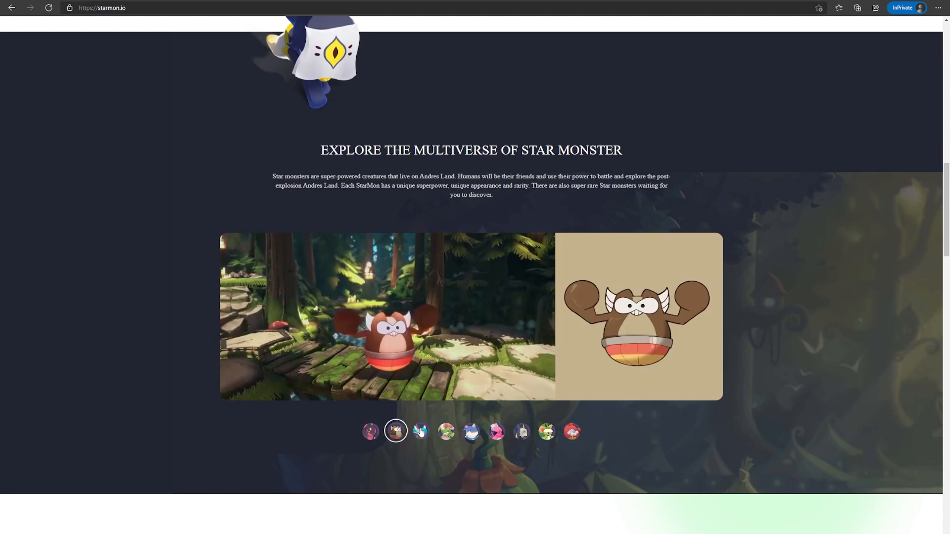
click(445, 431)
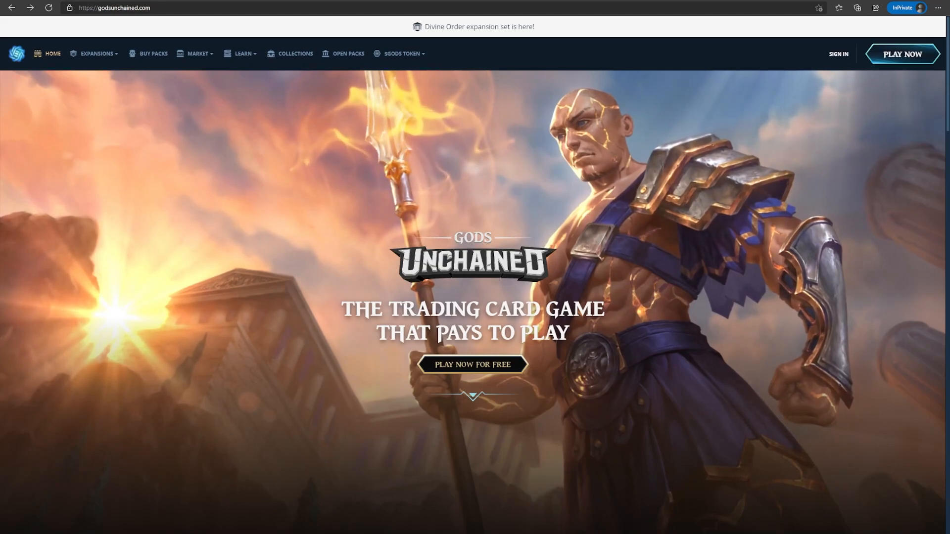
Step: Browse the Gods Unchained homepage, then view the $GODS token page on staking and crafting NFTs
scroll(down, 3)
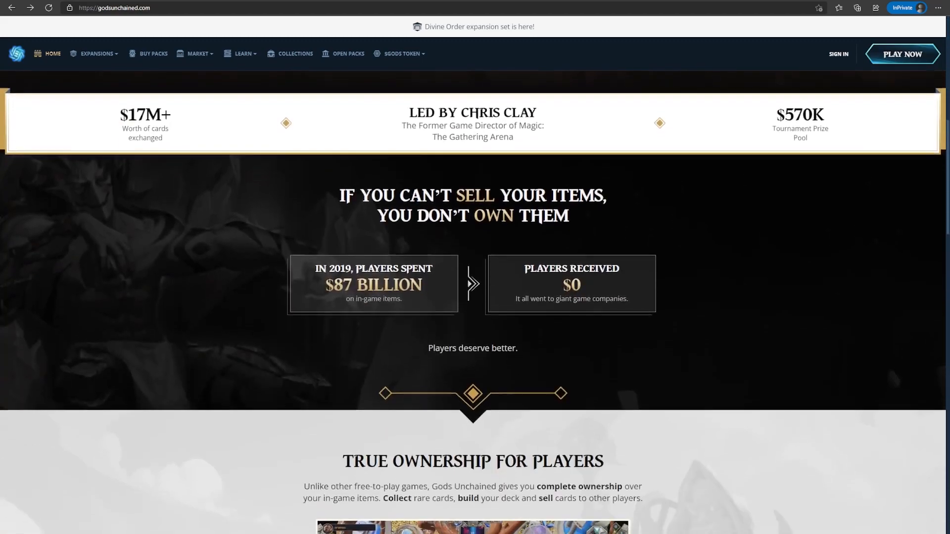
scroll(down, 3)
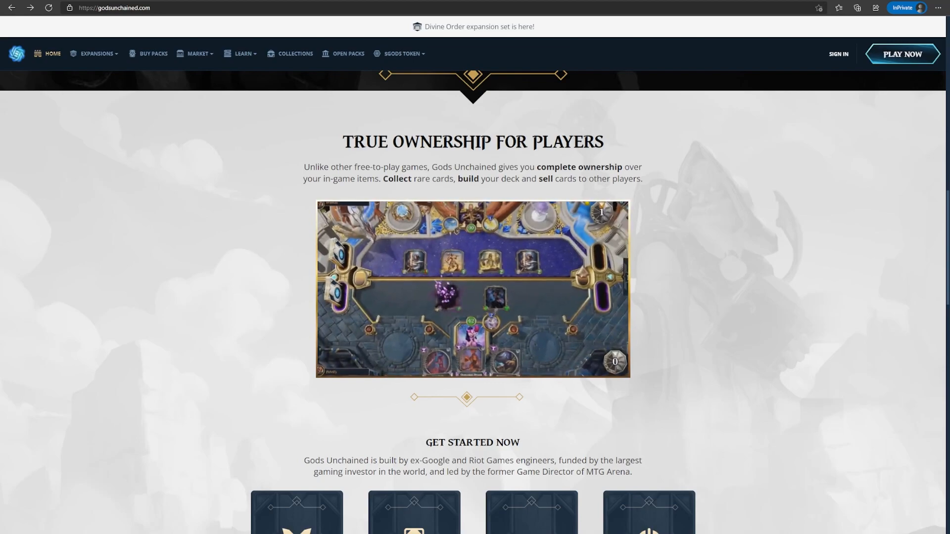
click(399, 53)
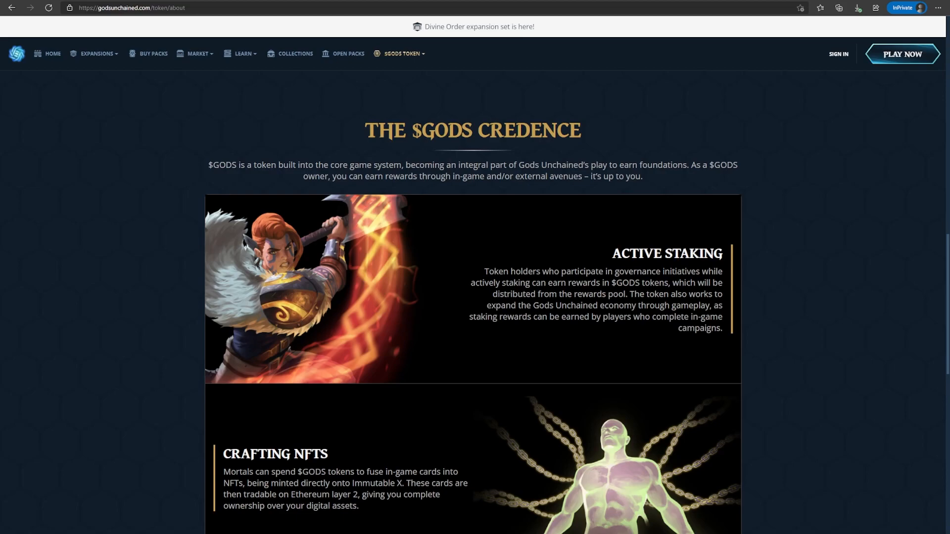
scroll(down, 3)
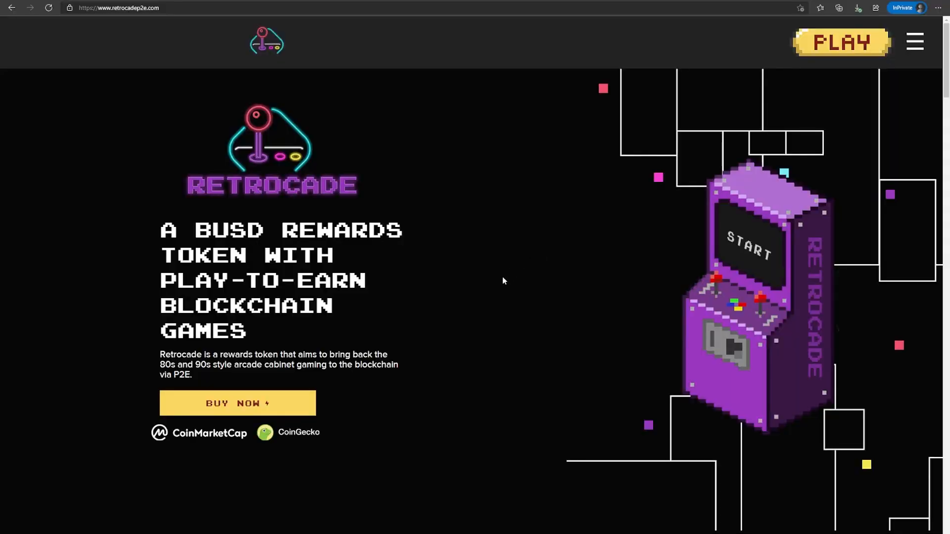
mouse_move(451, 246)
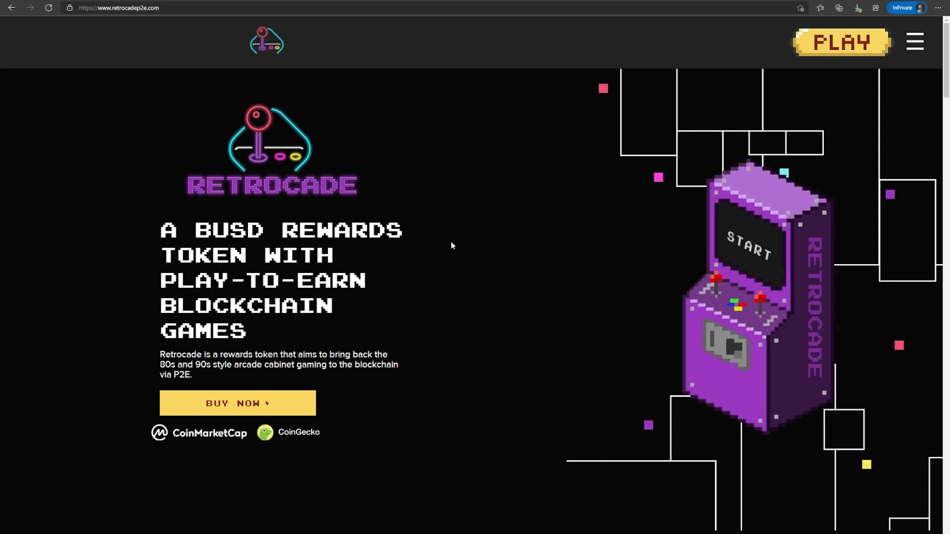
mouse_move(479, 330)
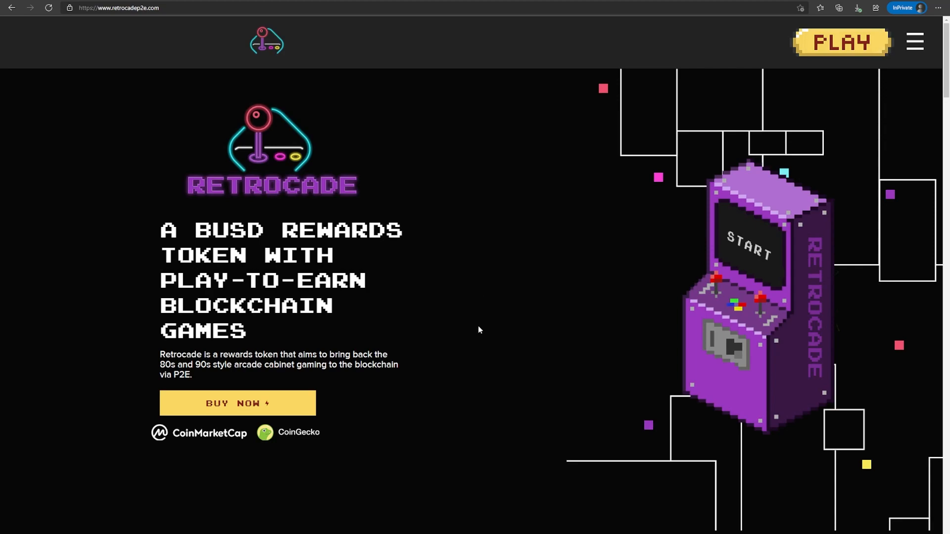
Step: Scroll Retrocade's welcome, features and roadmap sections, settling on the Tokenomics section
scroll(down, 3)
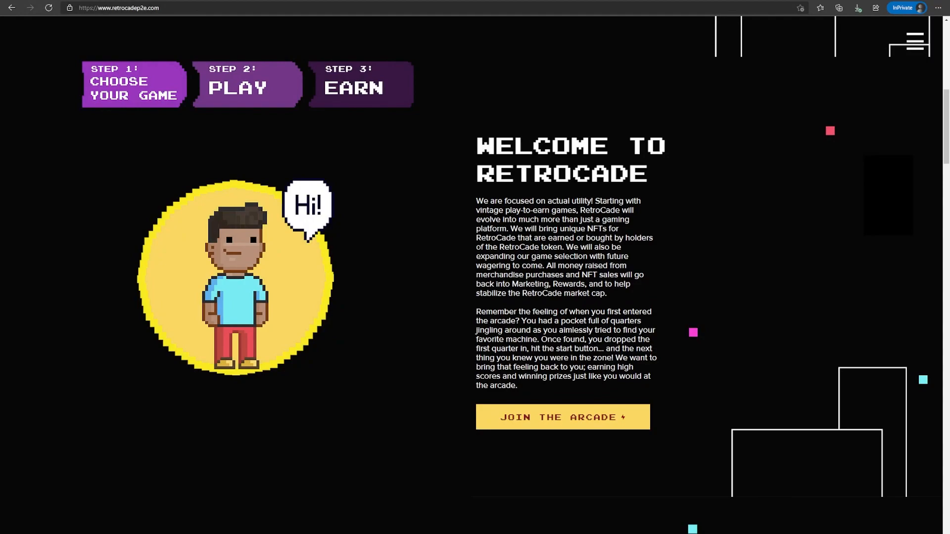
scroll(down, 3)
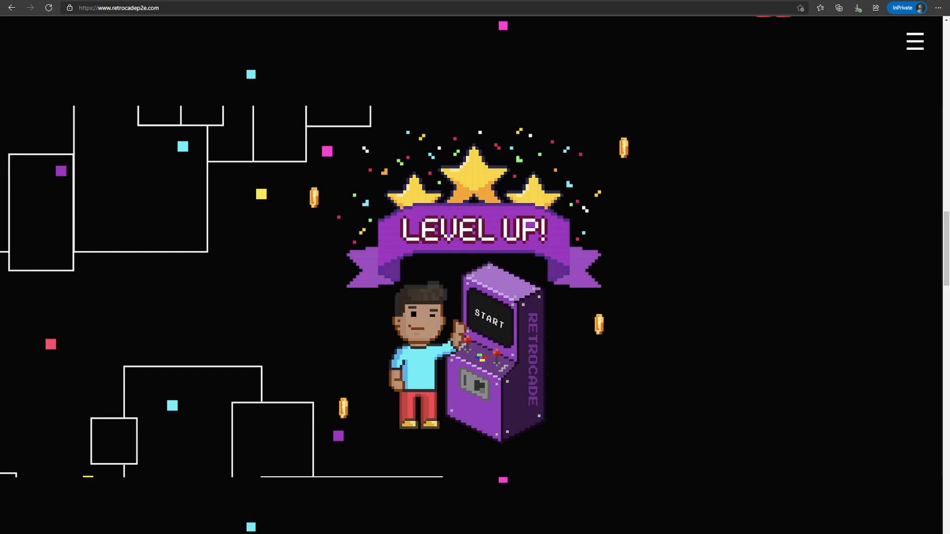
scroll(down, 3)
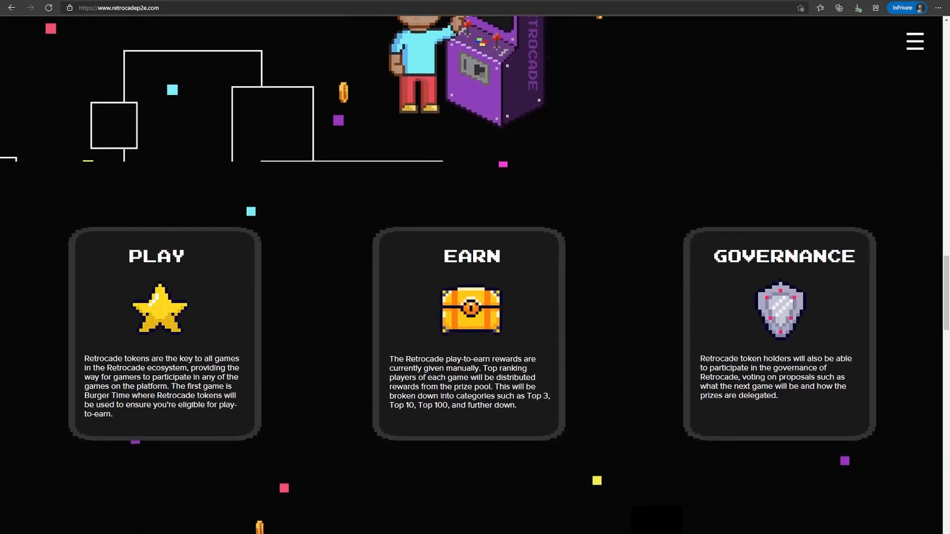
scroll(down, 3)
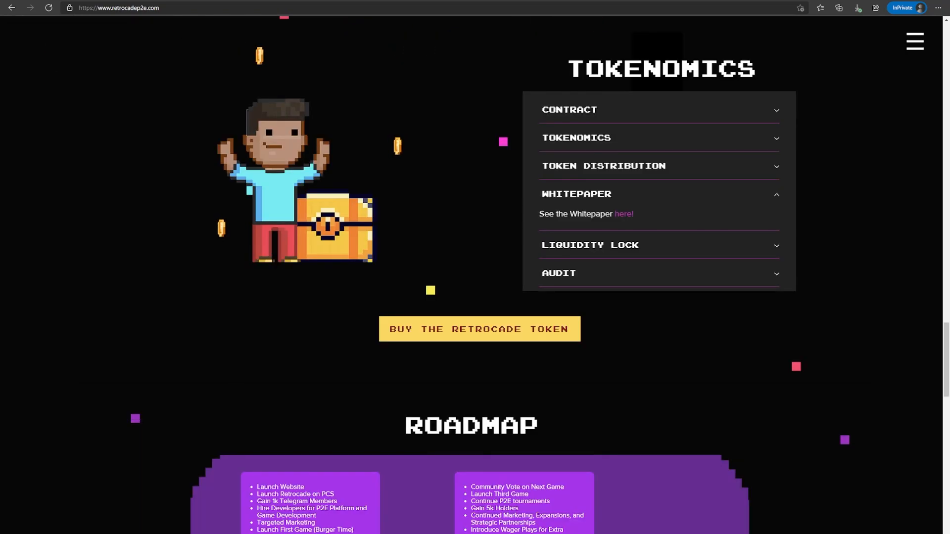
scroll(down, 3)
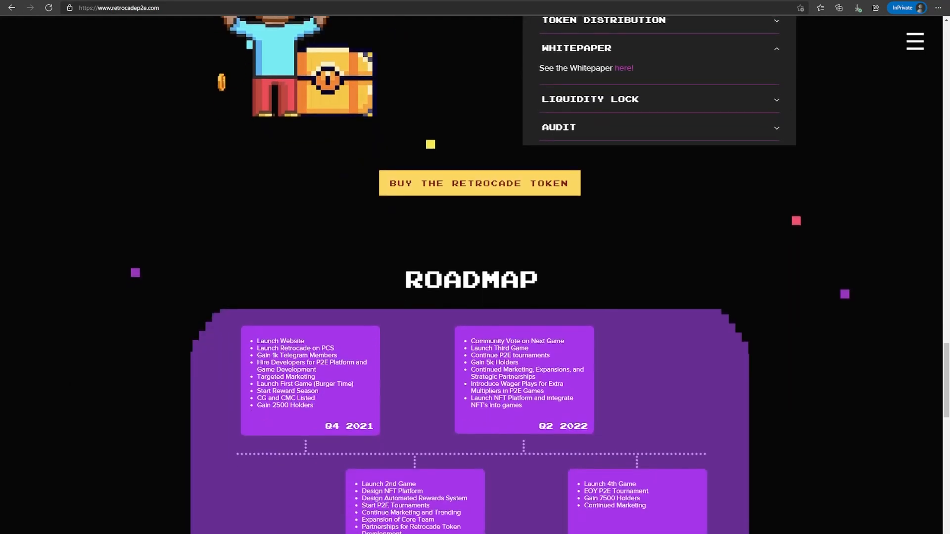
scroll(down, 3)
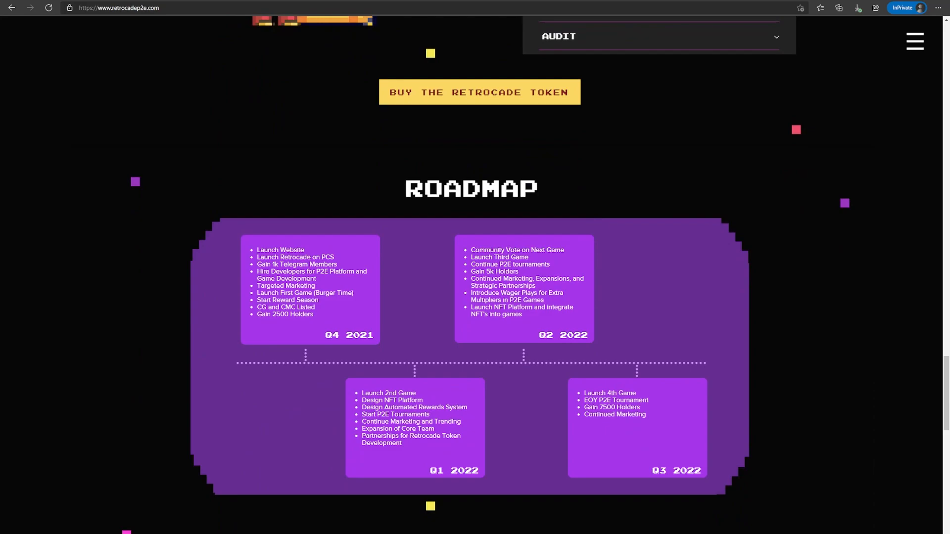
scroll(up, 3)
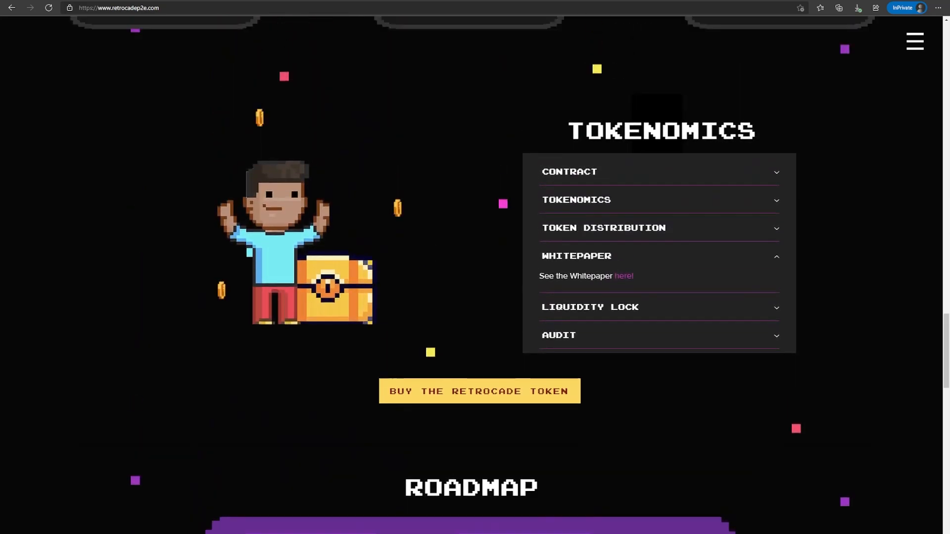